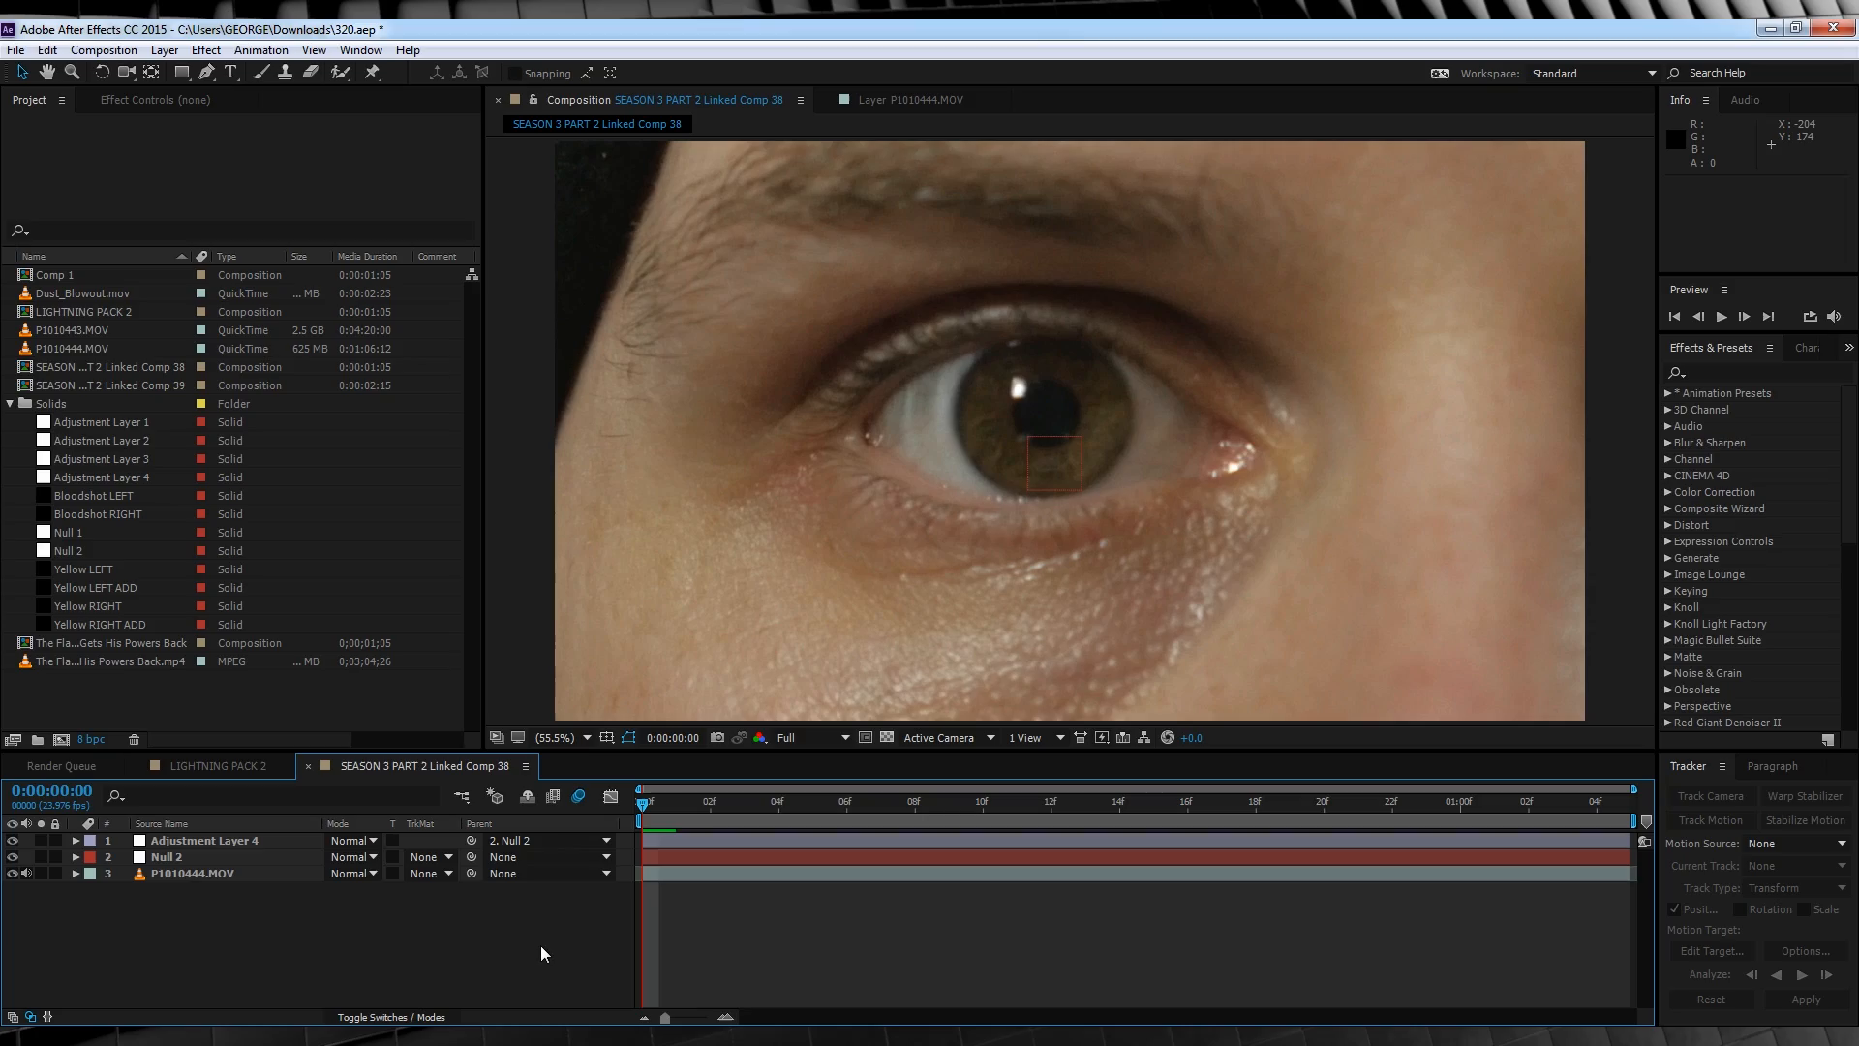
mouse_move(852, 622)
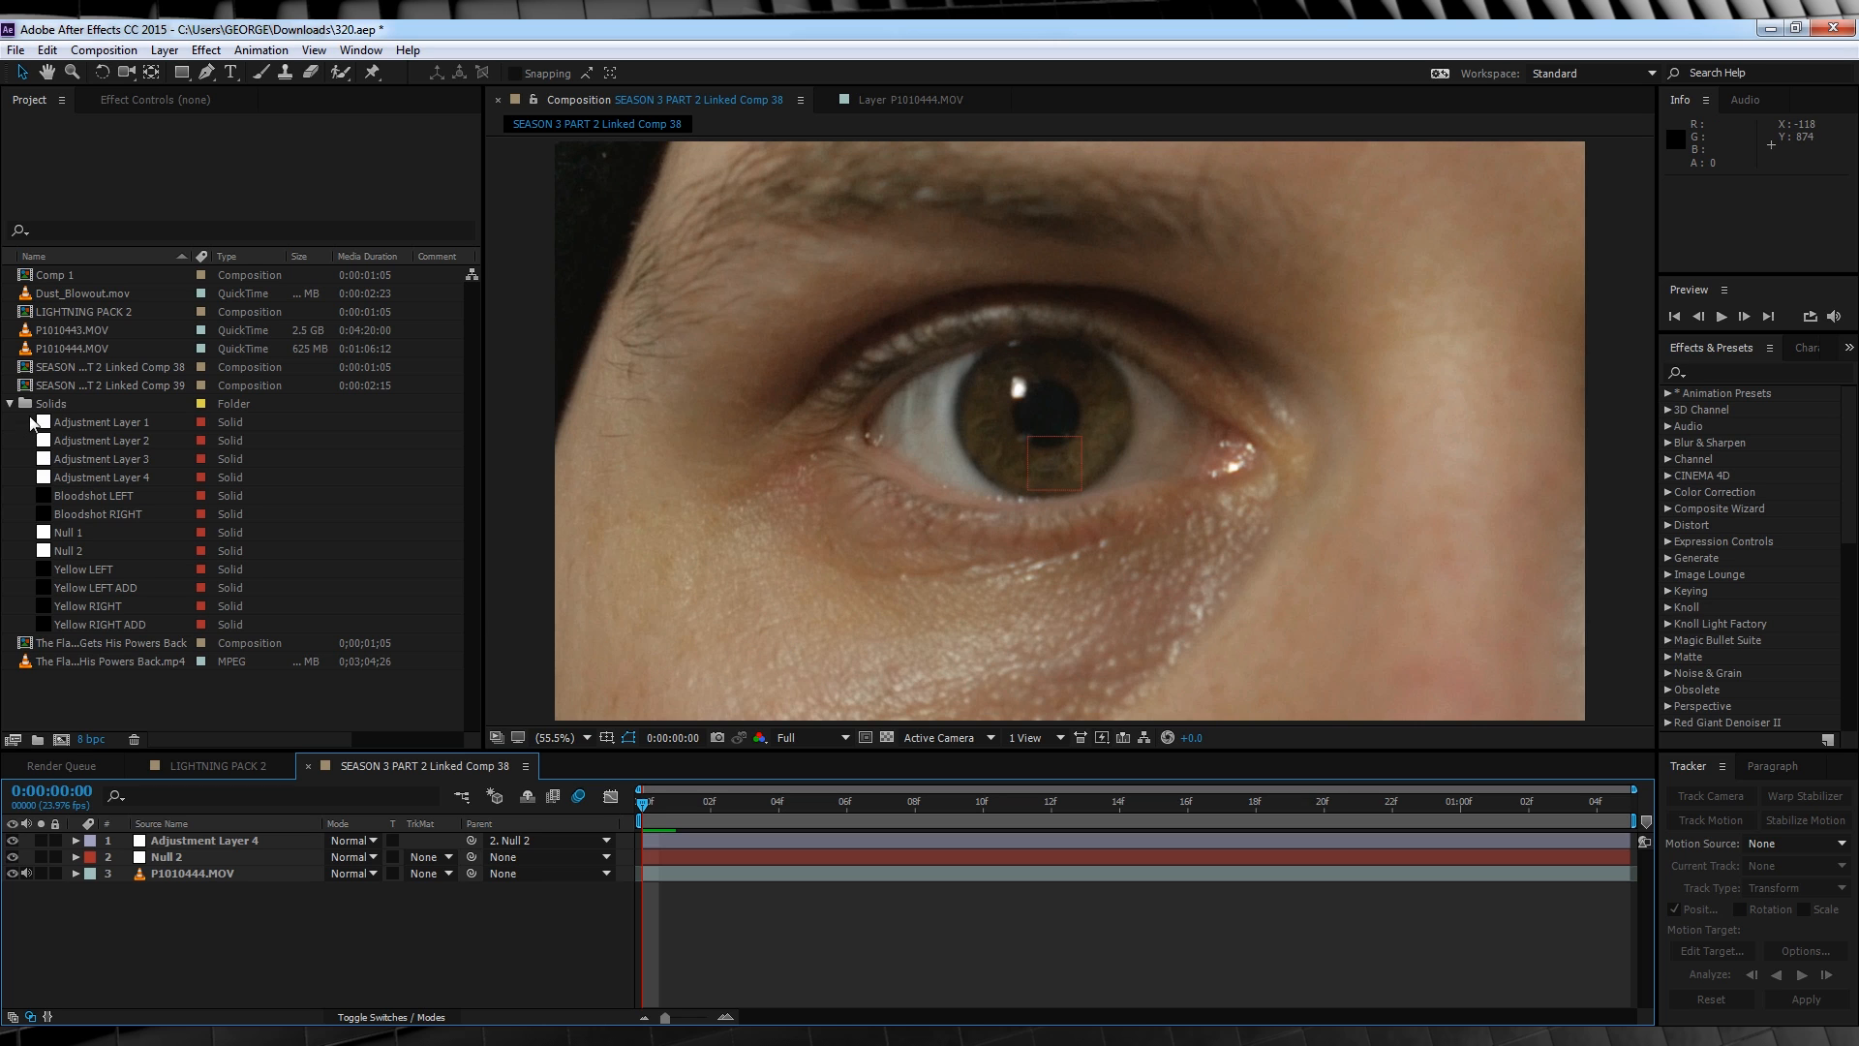
Open the LIGHTNING PACK 2 composition from the Project panel.
left_click(10, 403)
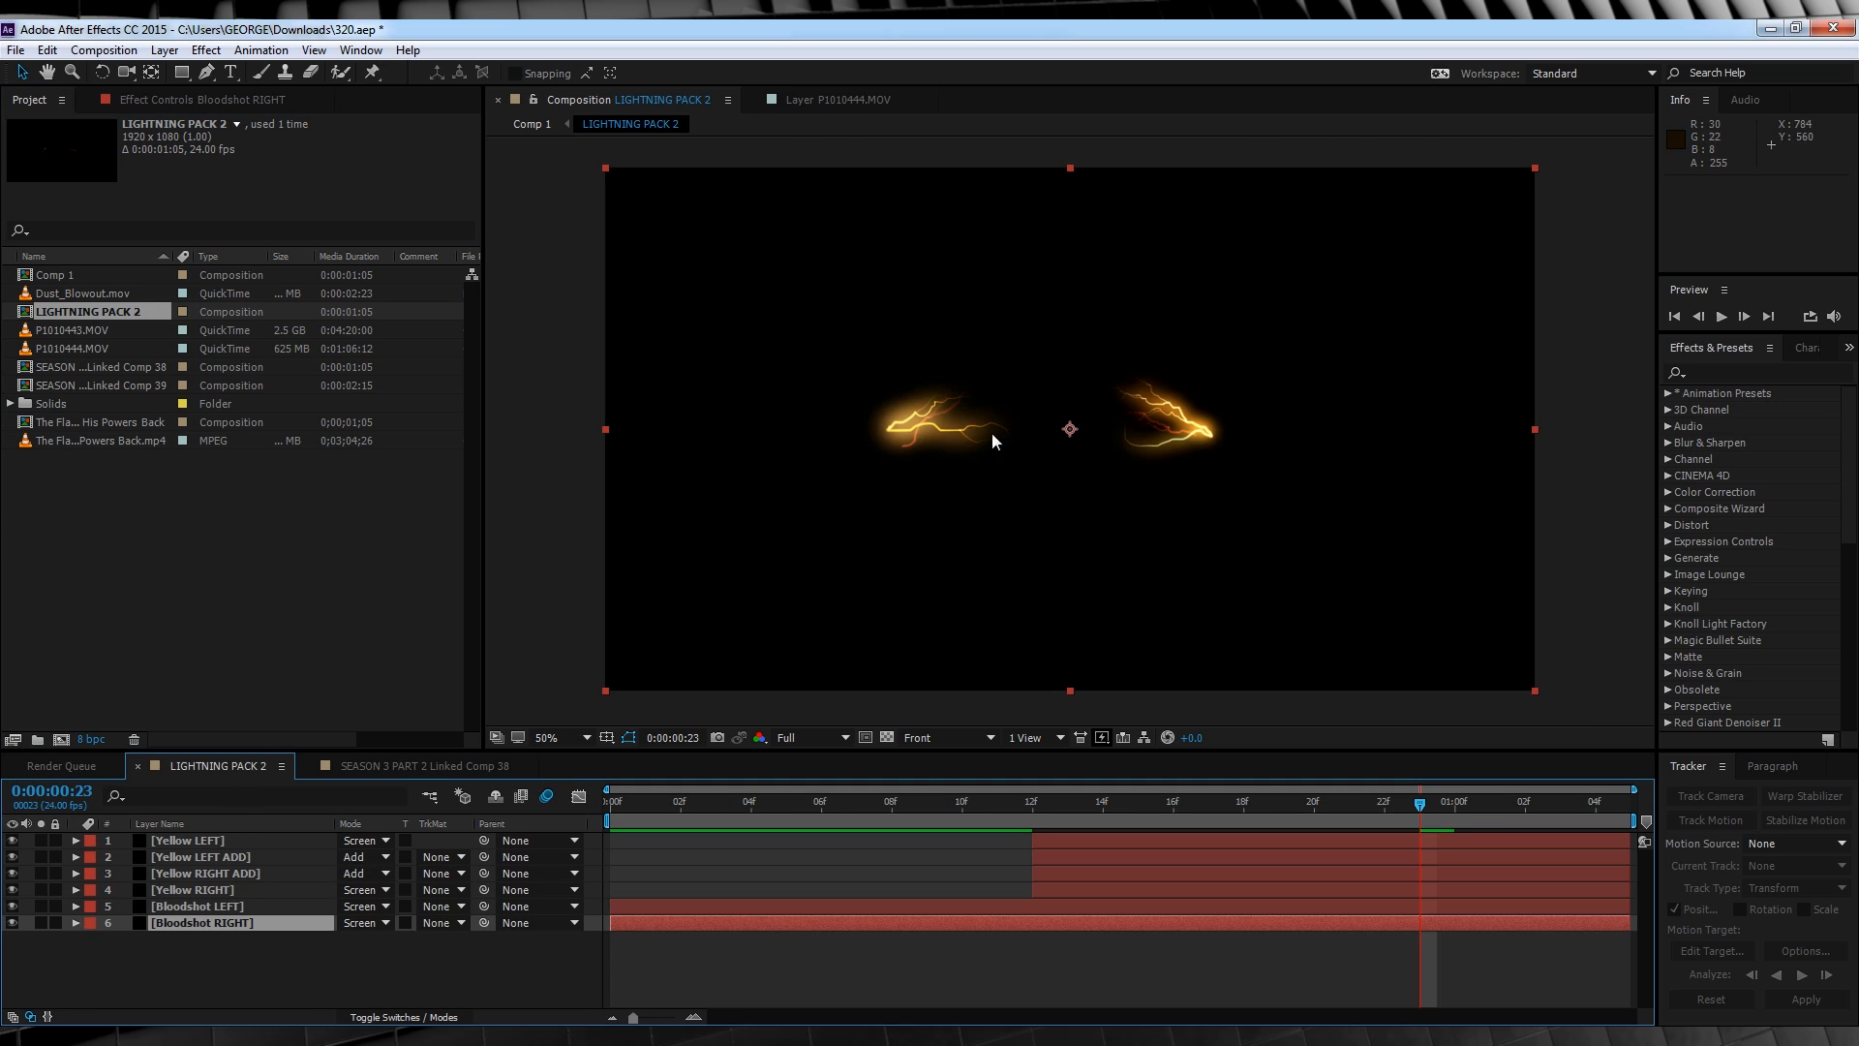
mouse_move(916, 657)
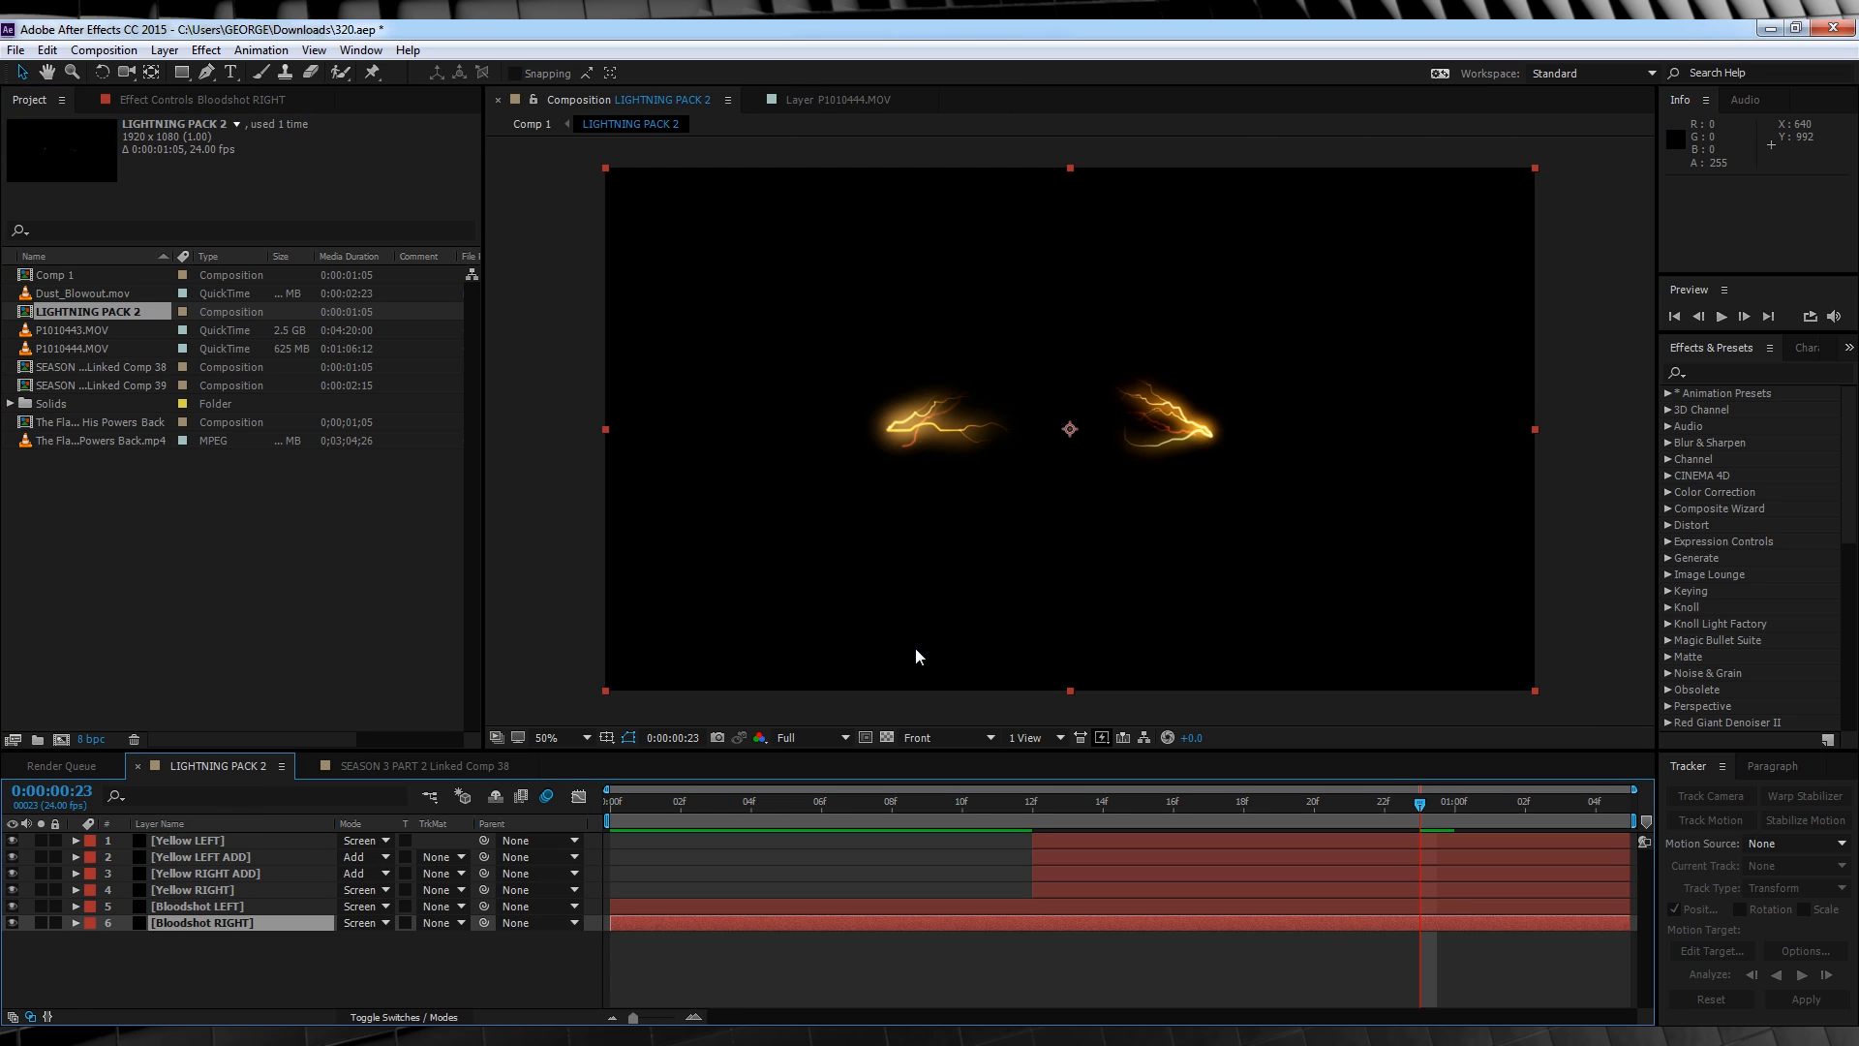
mouse_move(955, 823)
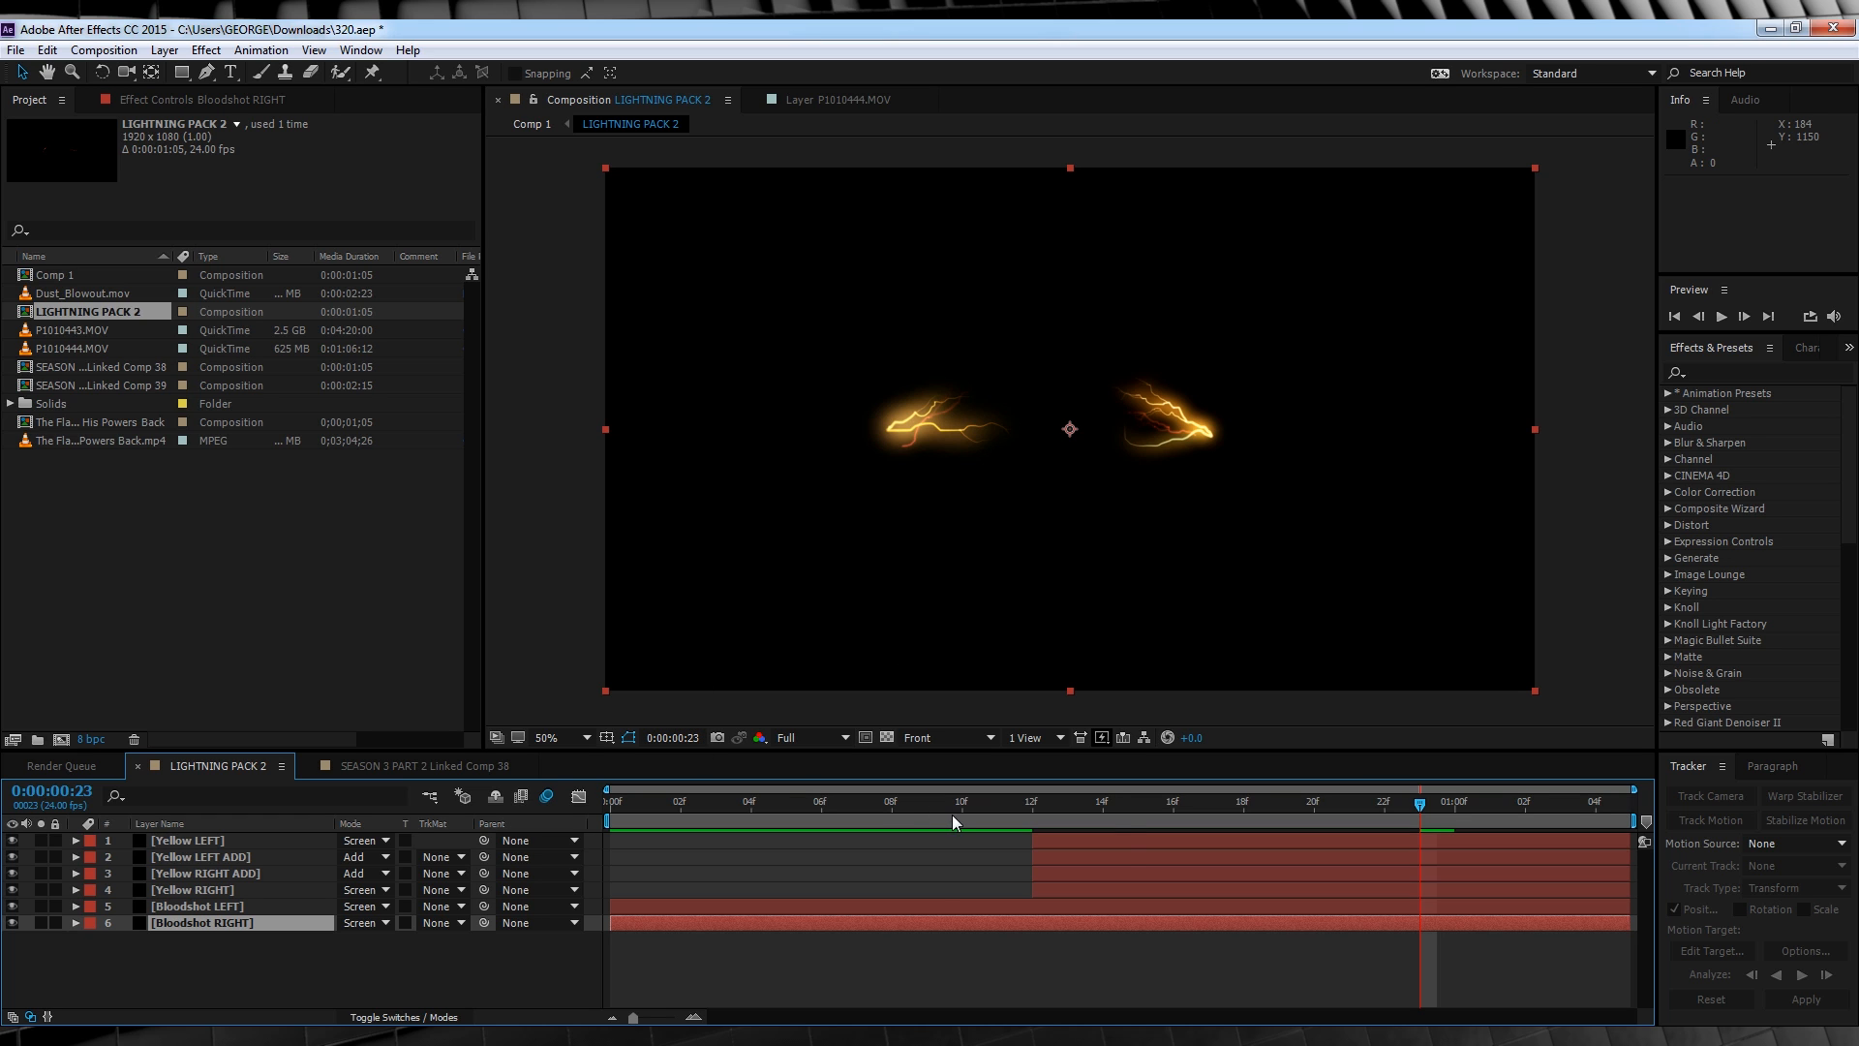
At the frame where only red veins show, select and copy the Bloodshot LEFT and RIGHT layers.
left_click(996, 819)
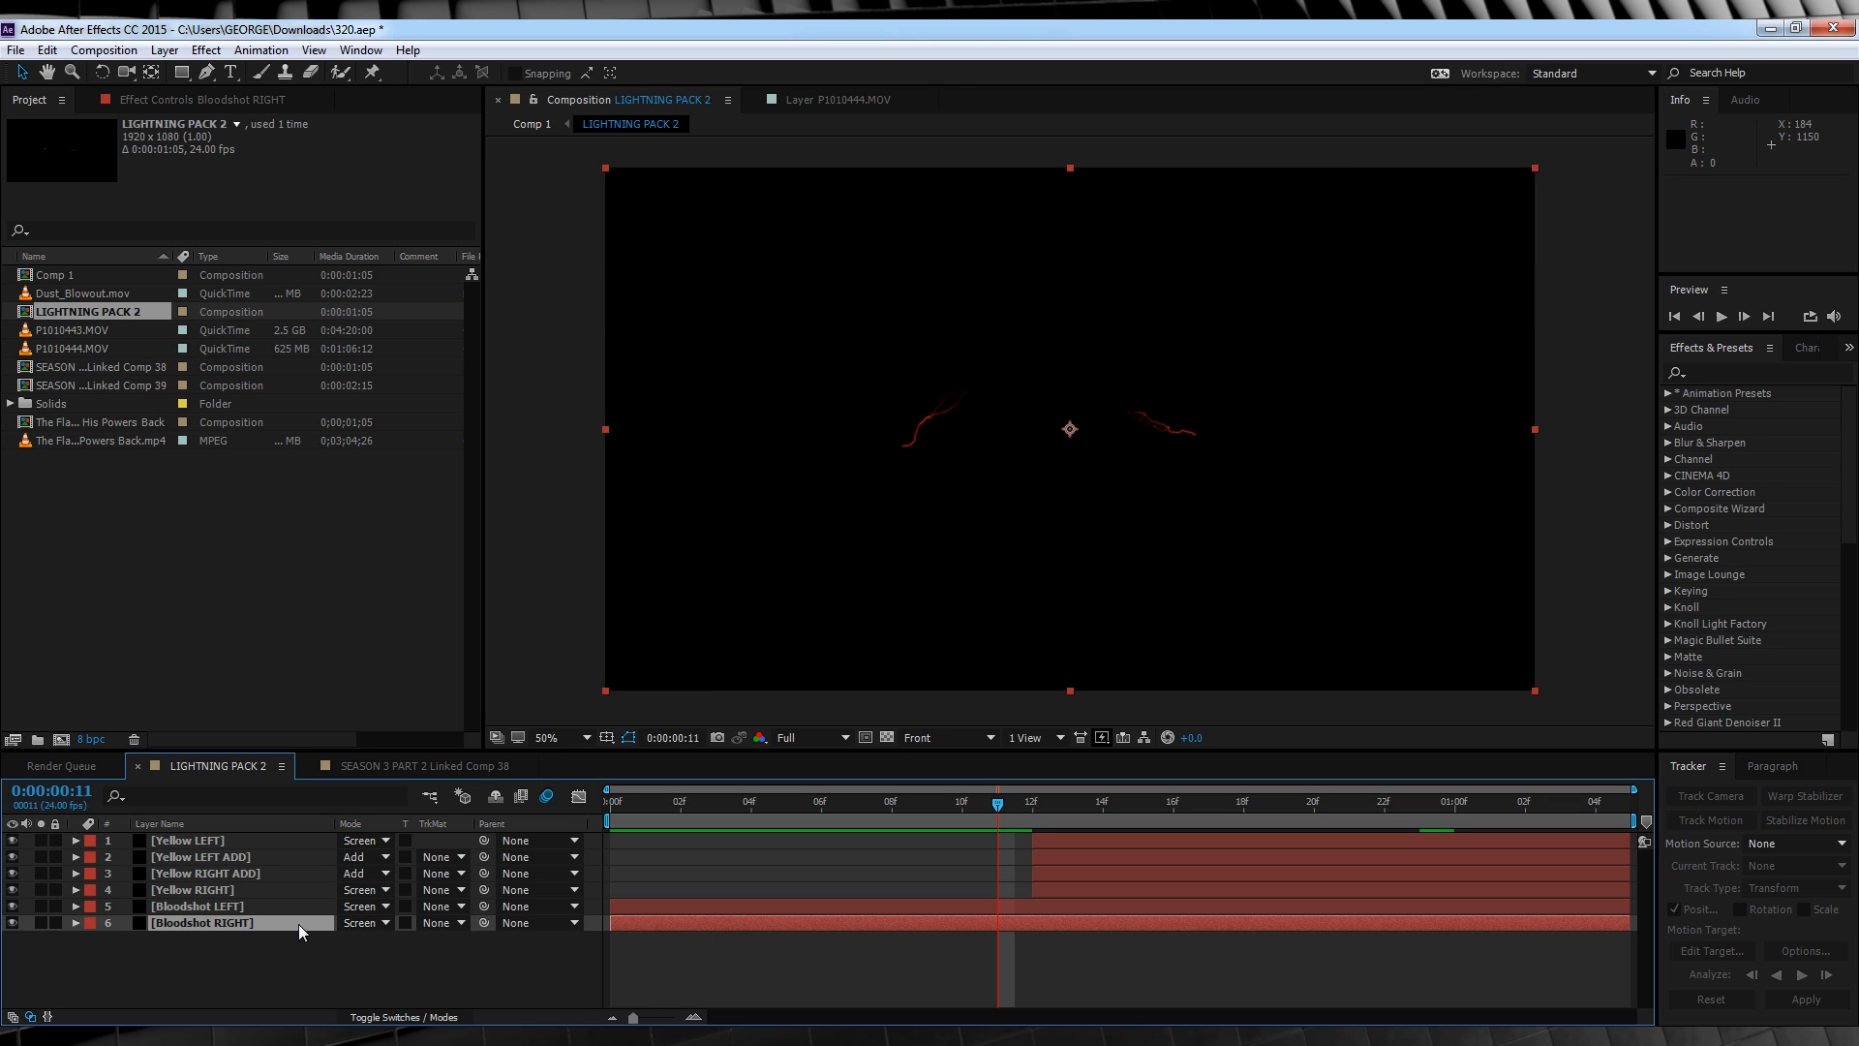
left_click(647, 819)
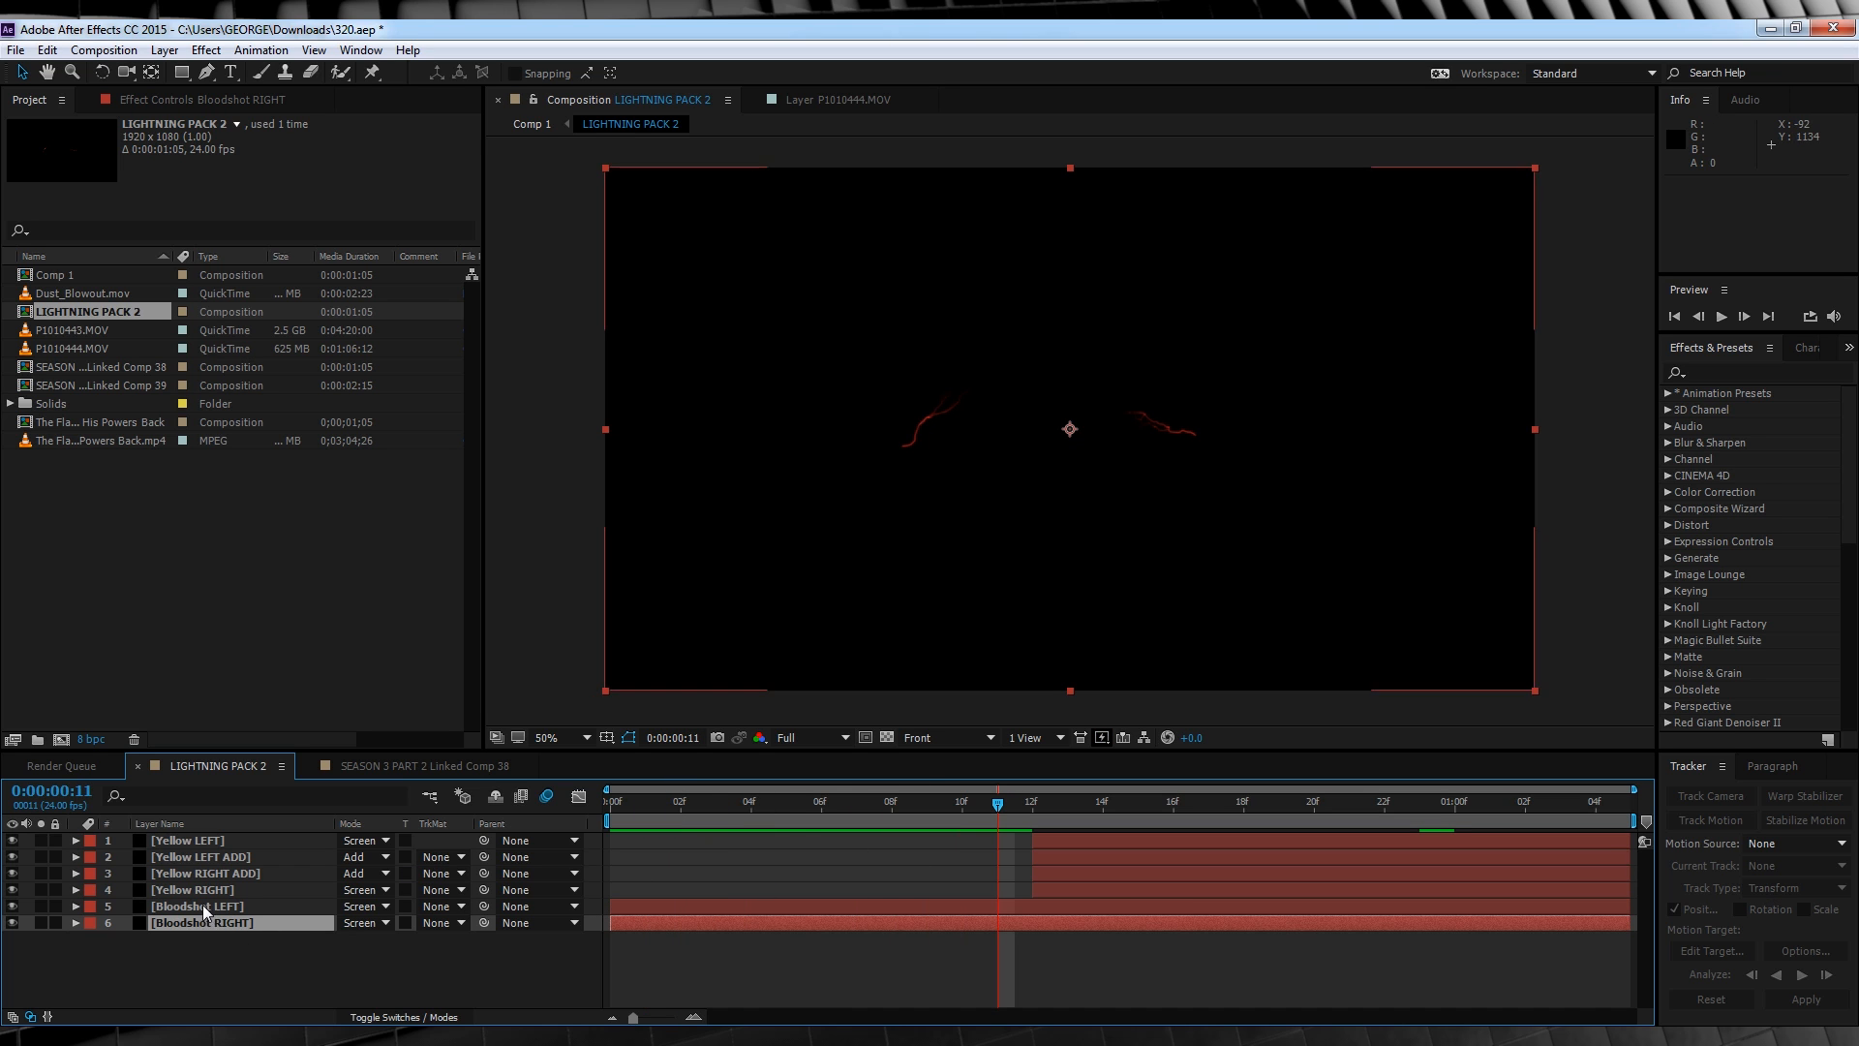
Paste both bloodshot layers into SEASON 3 PART 2 Linked Comp 38 and parent them to Null 2.
left_click(421, 765)
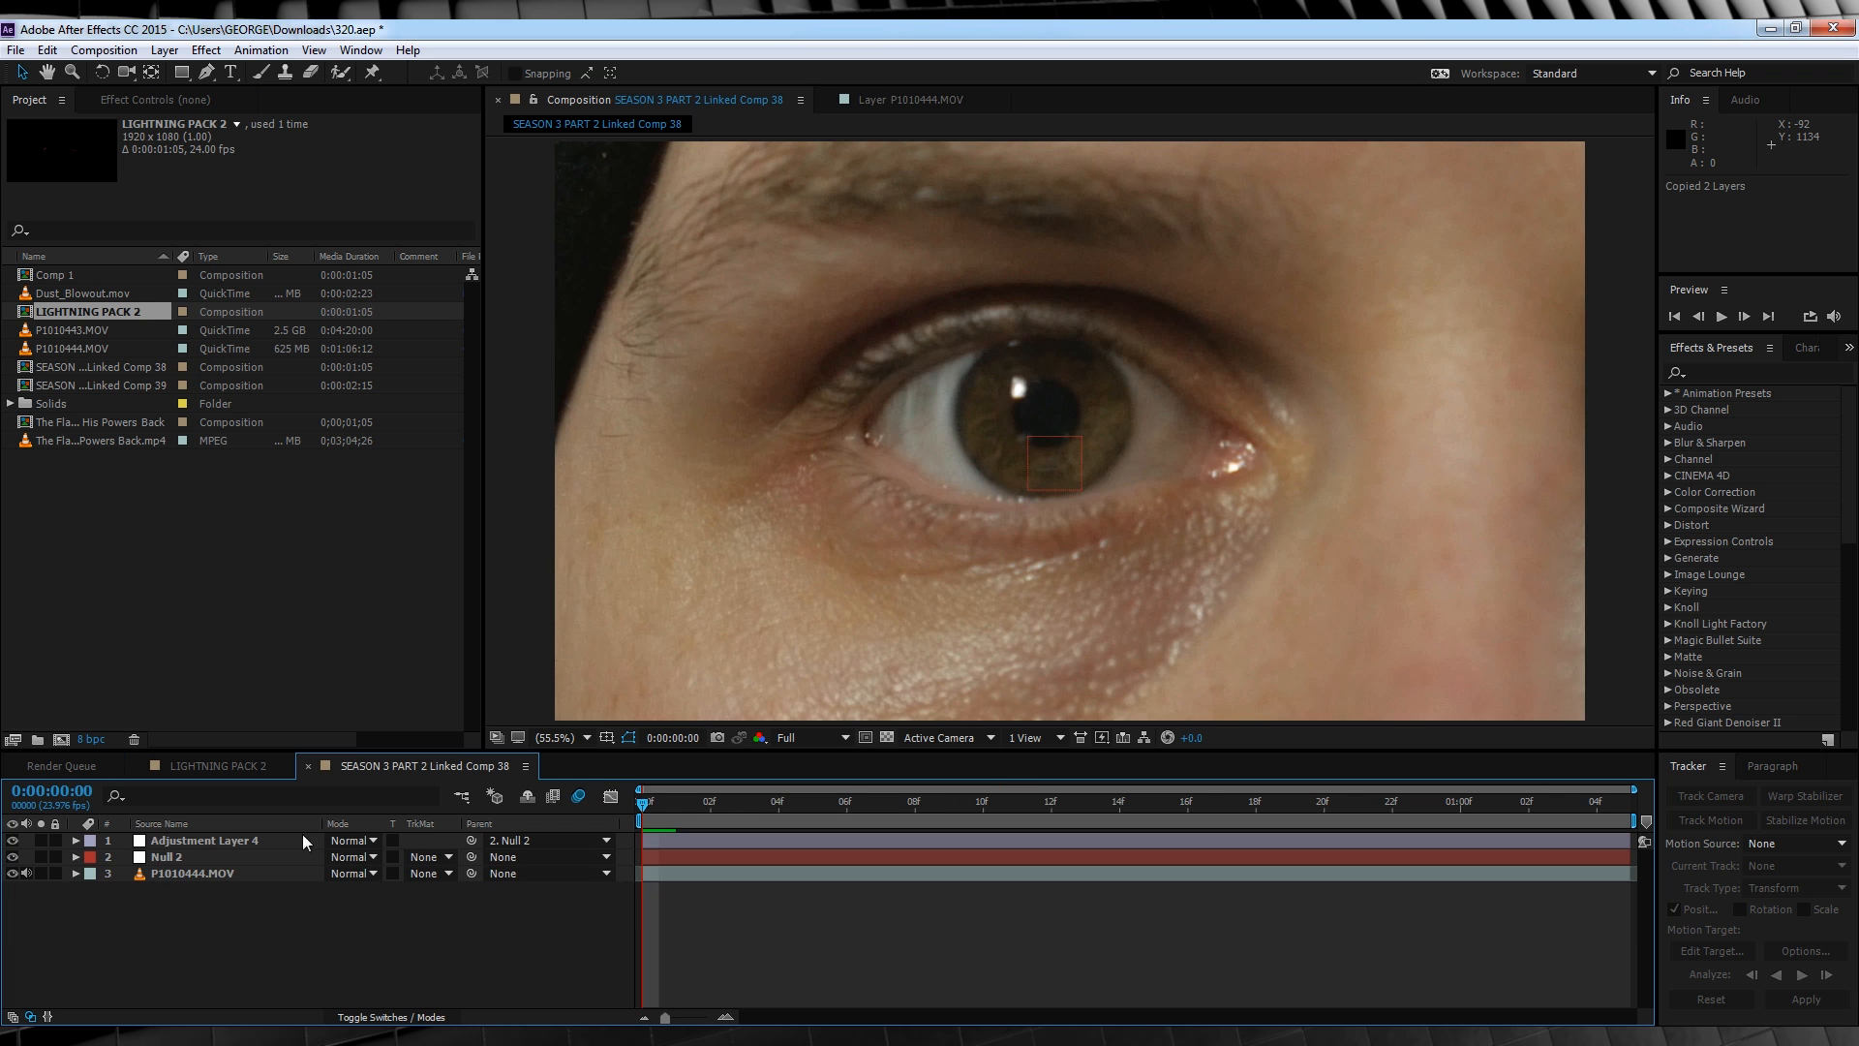
key("ctrl+v")
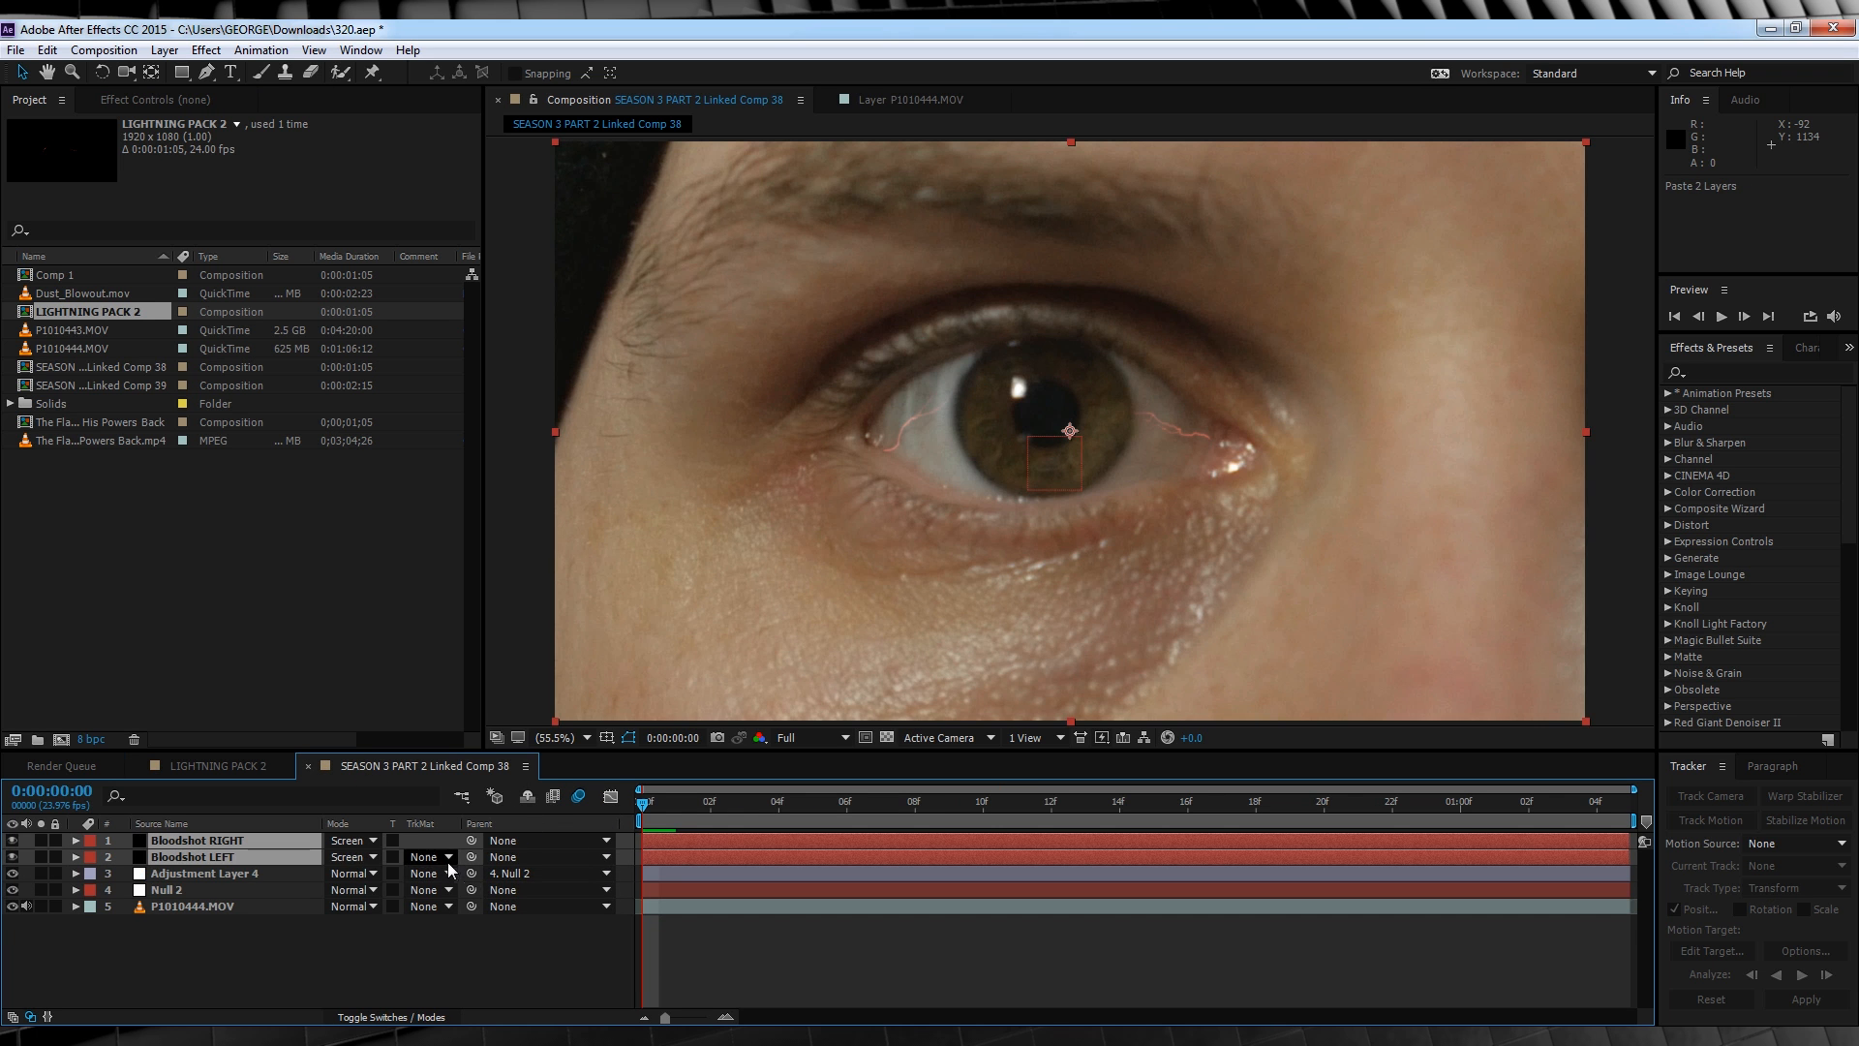
mouse_move(424, 856)
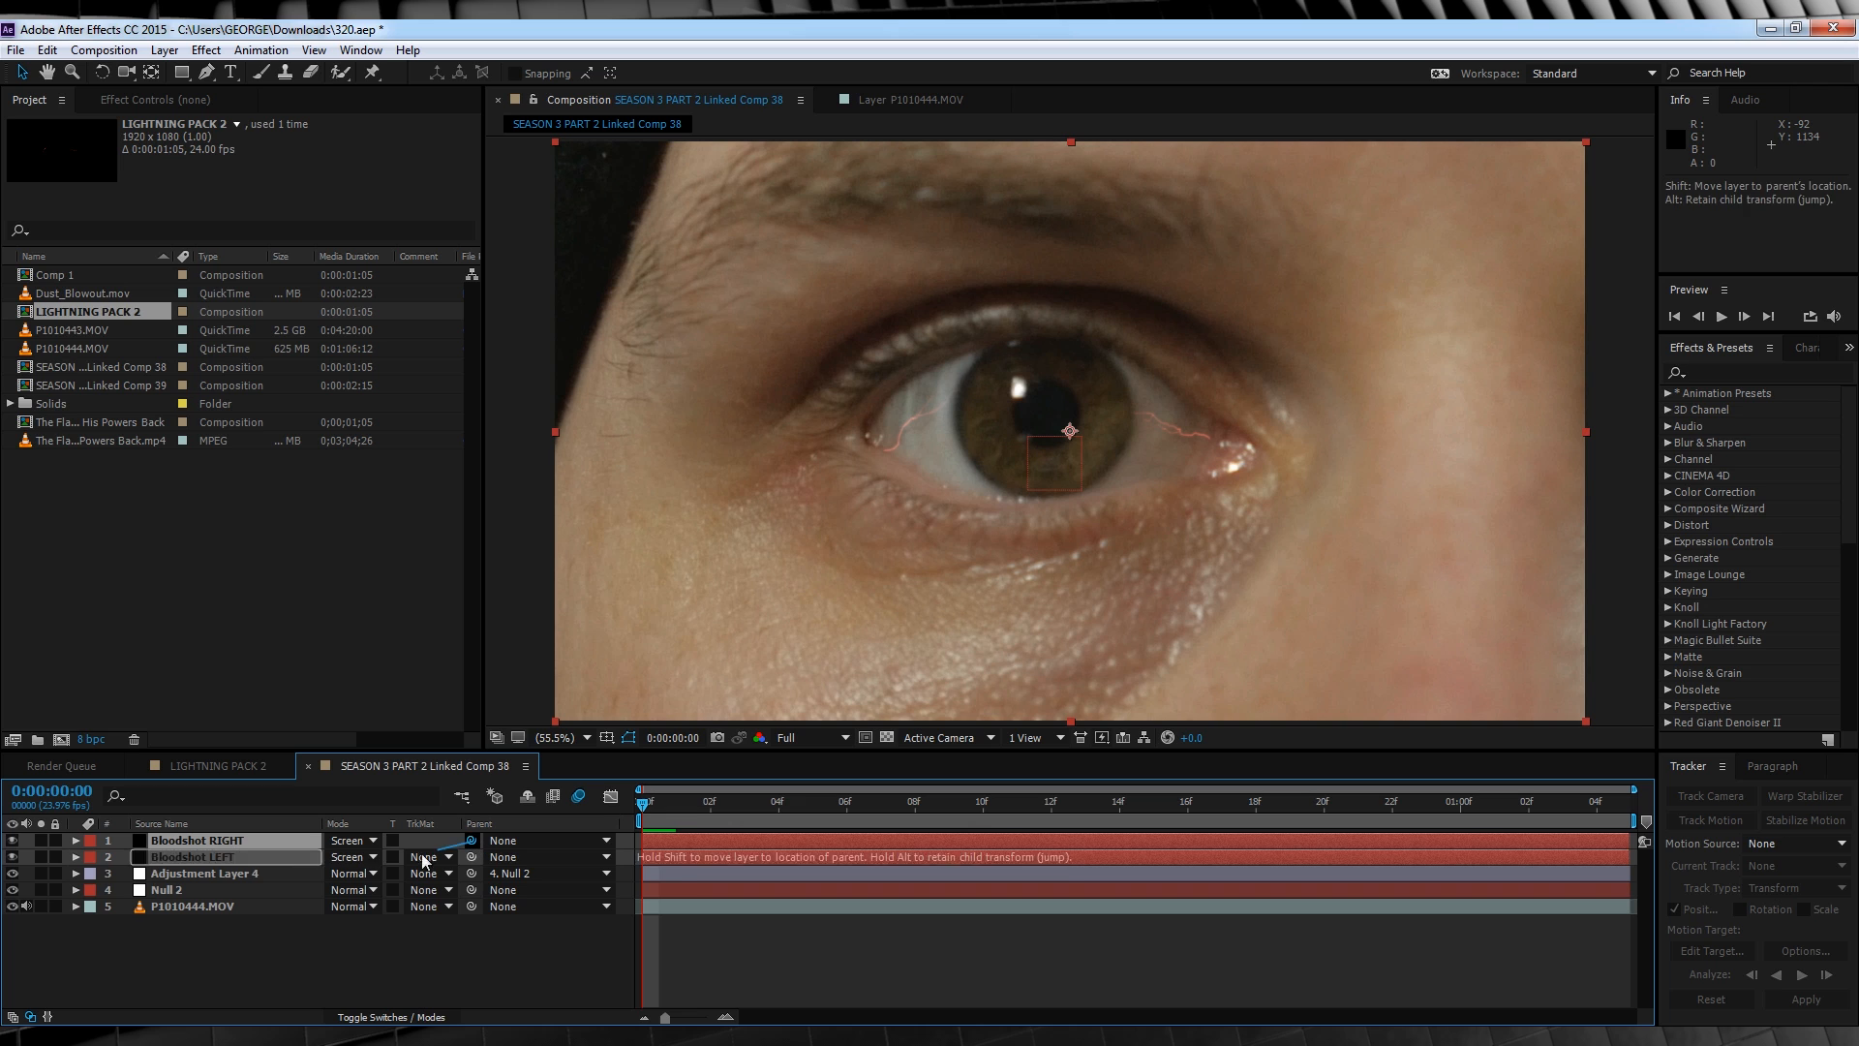
left_click(541, 856)
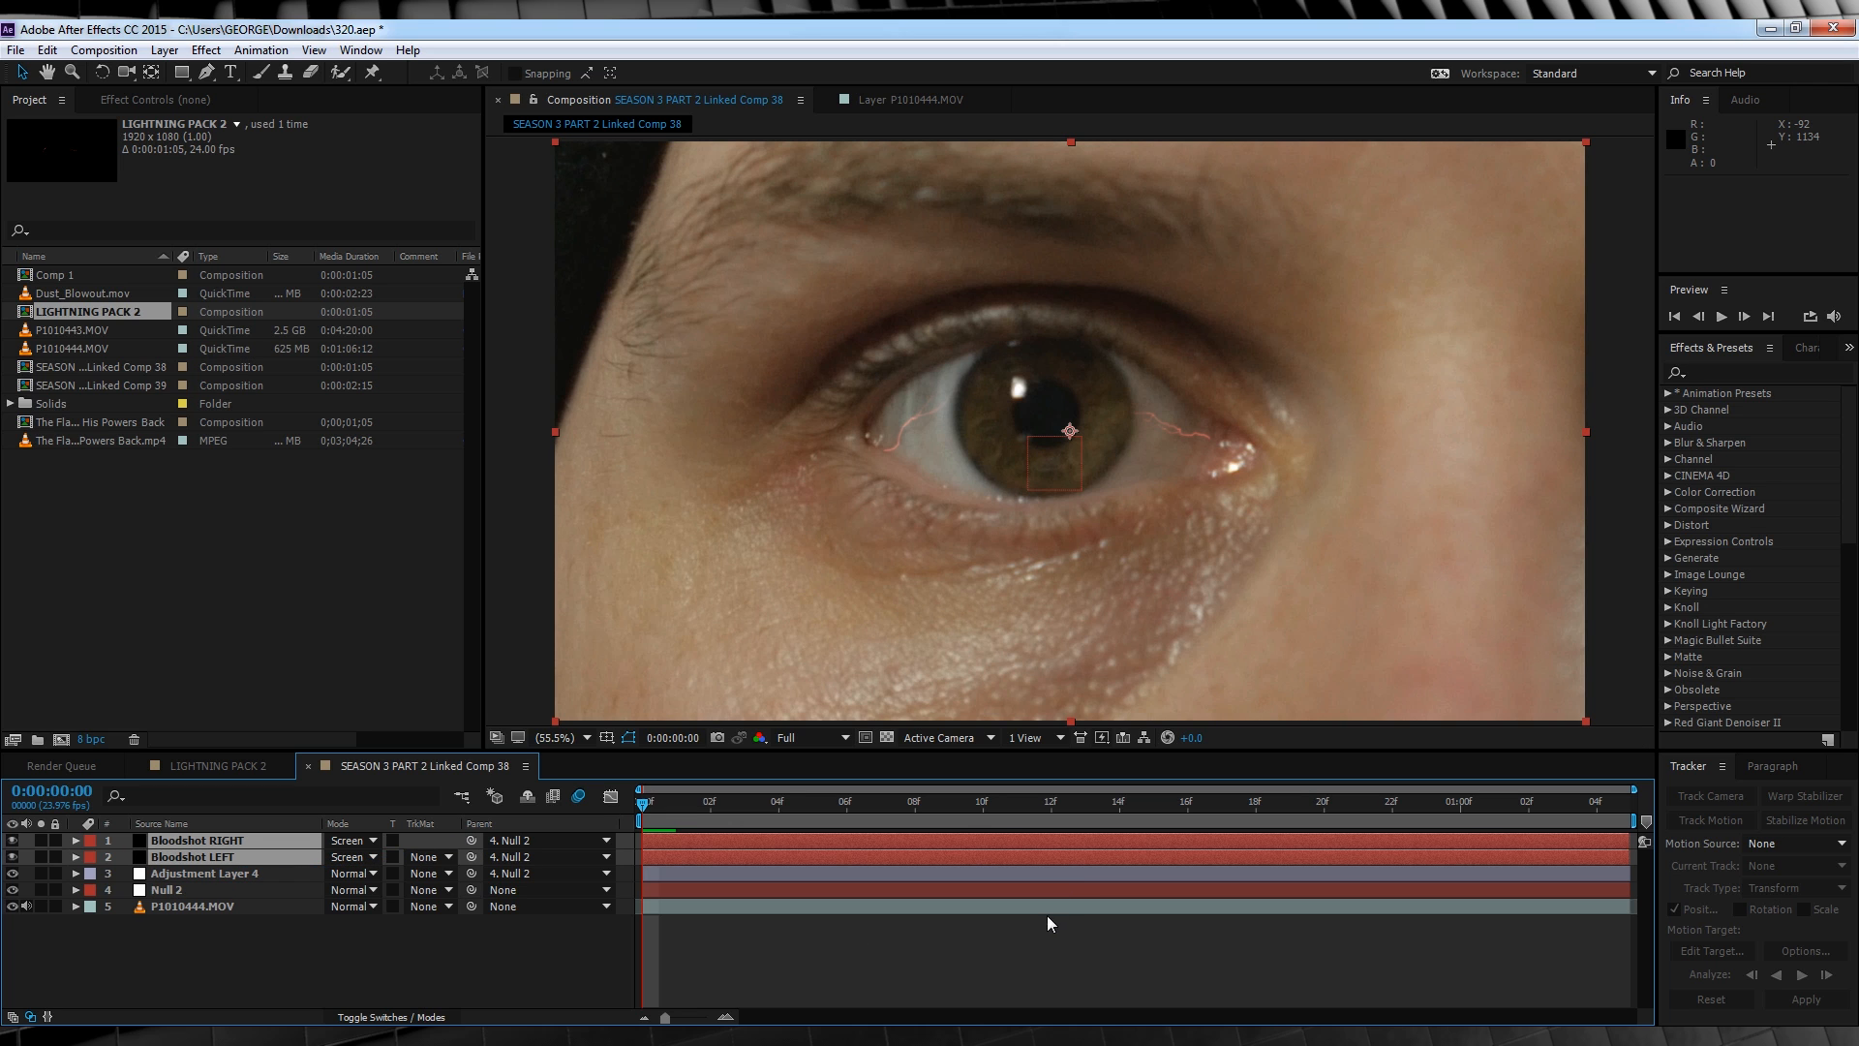
left_click(743, 802)
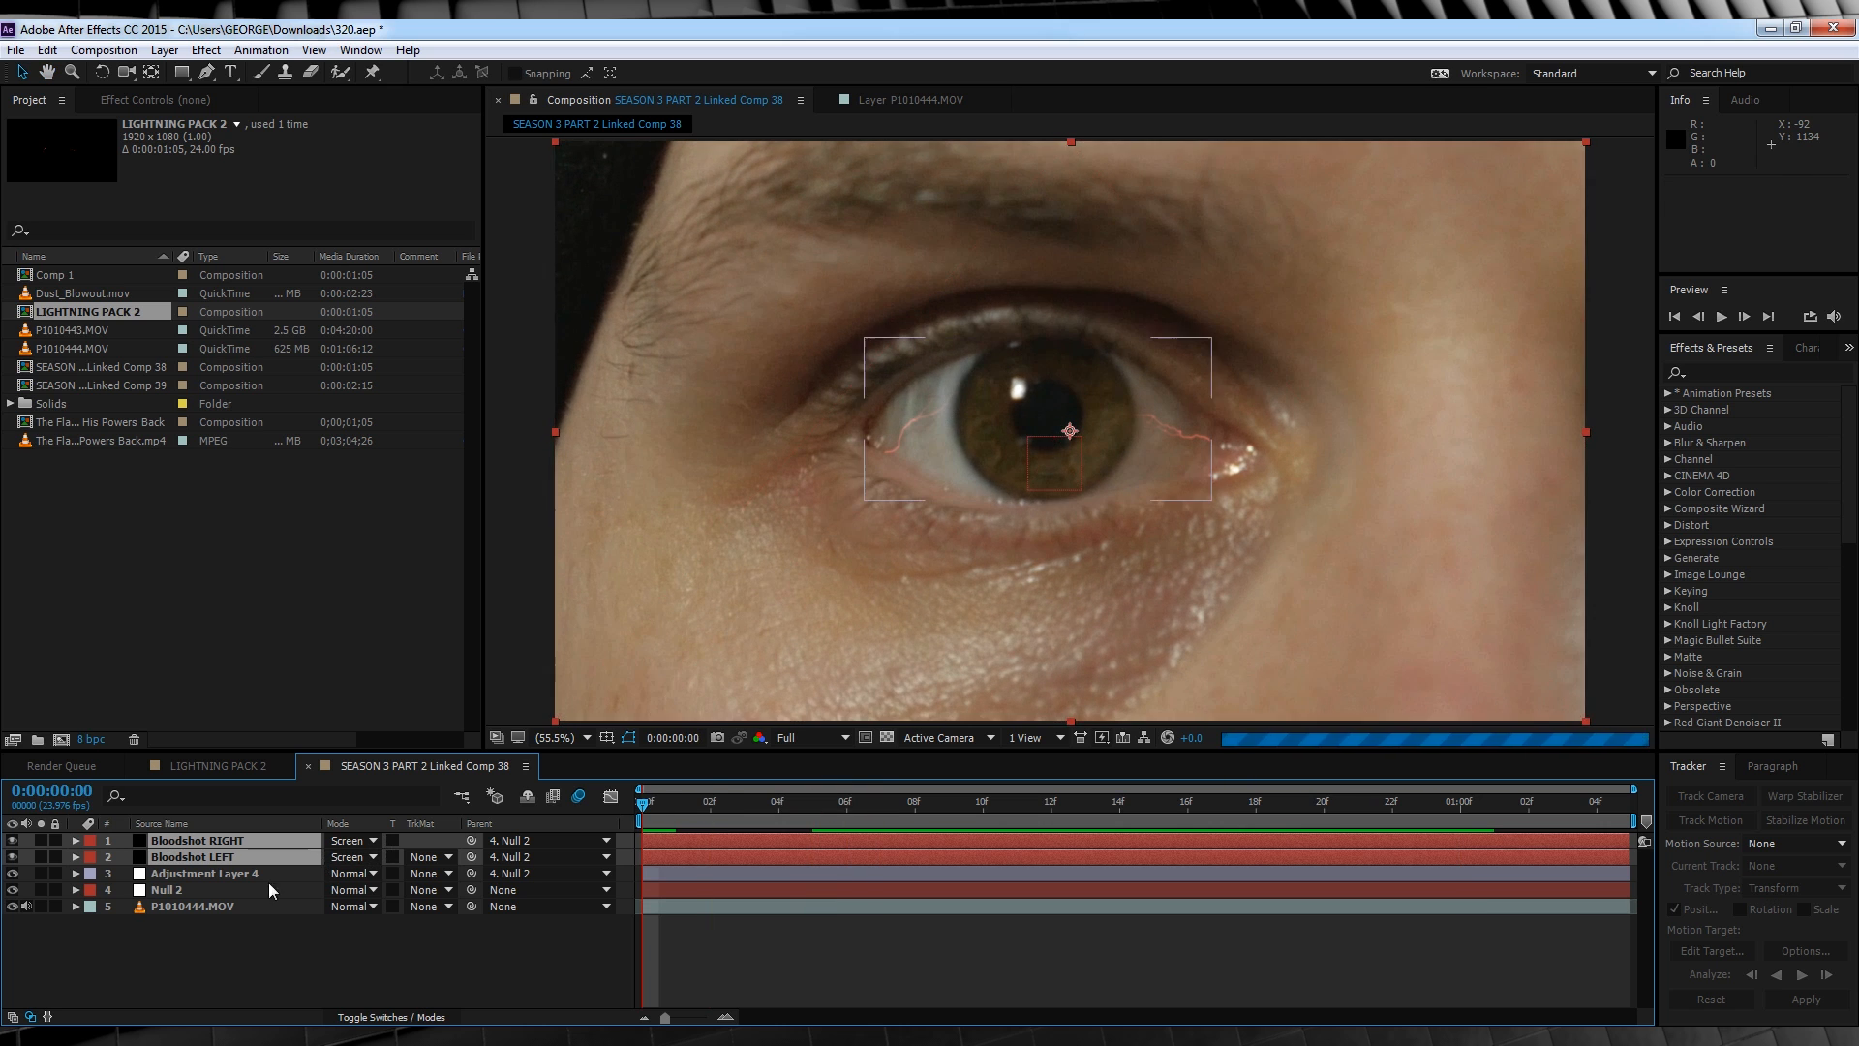
left_click(194, 856)
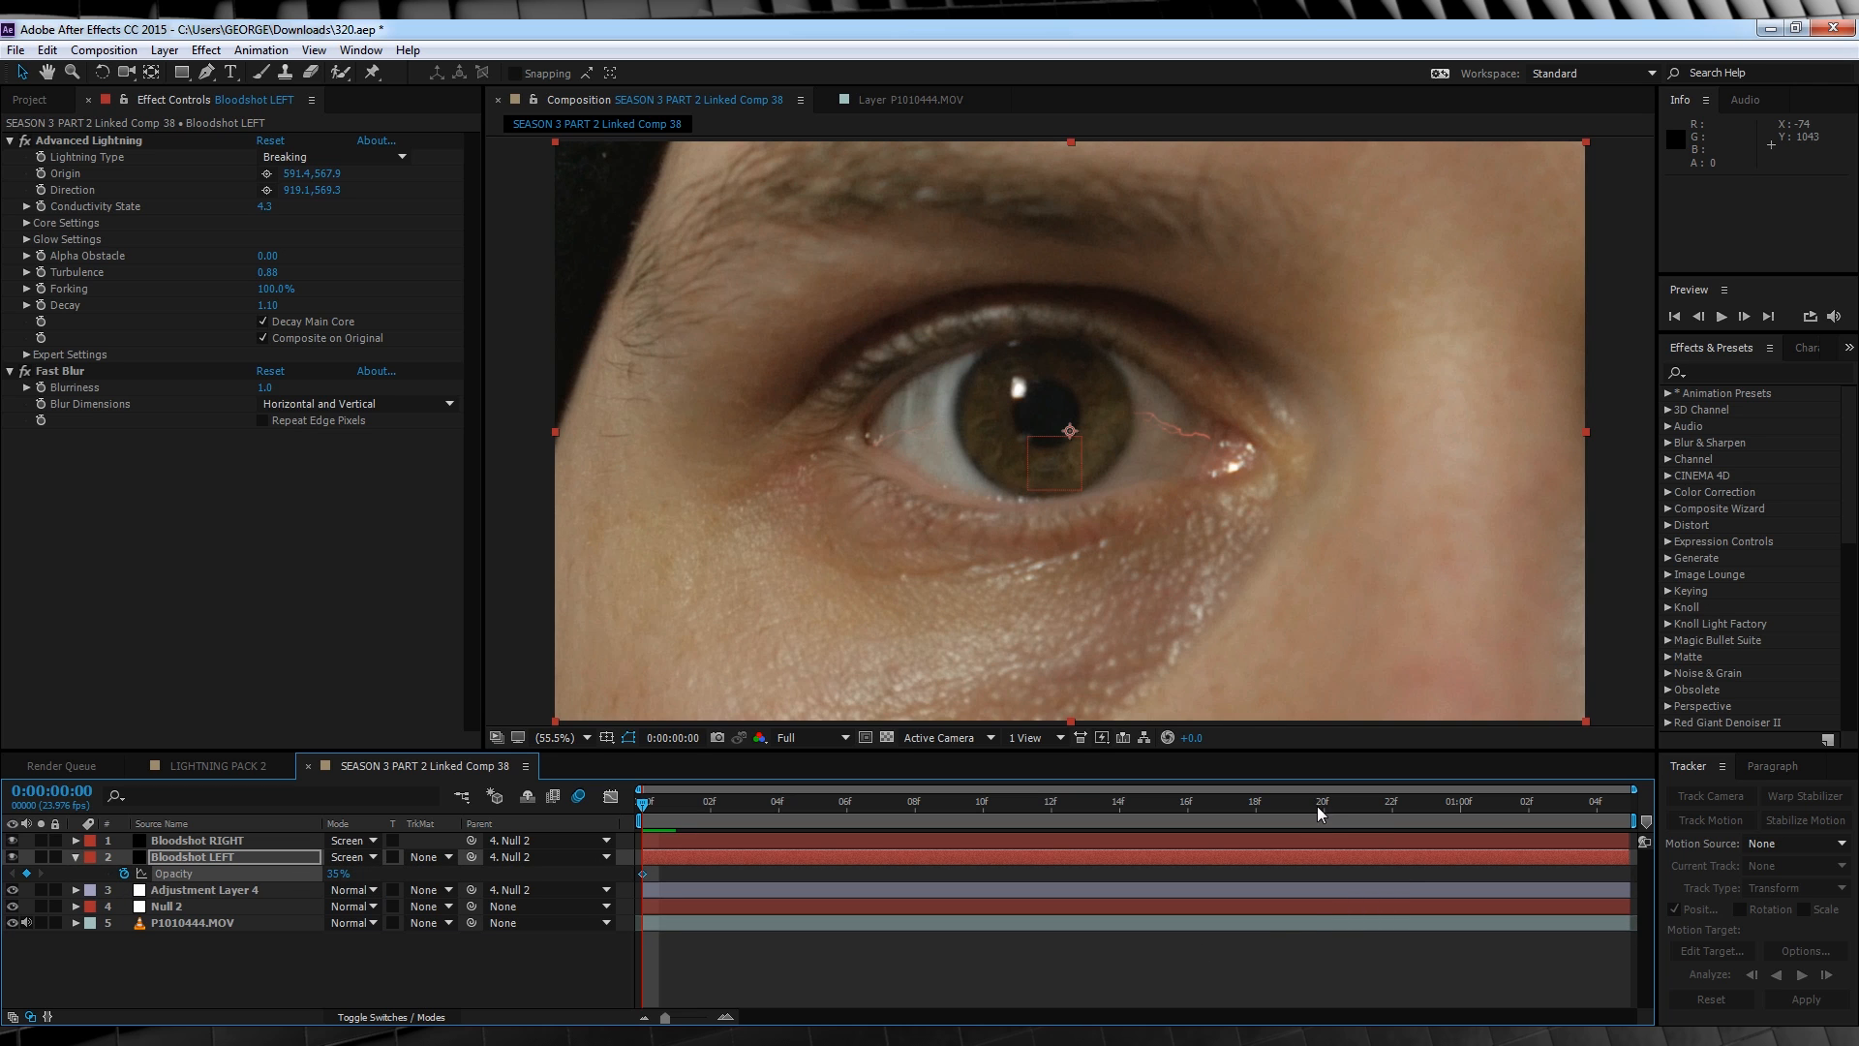
Preview the eye shot, duplicate the bloodshot vein layers with Ctrl+D, and return to frame 0.
left_click(1321, 802)
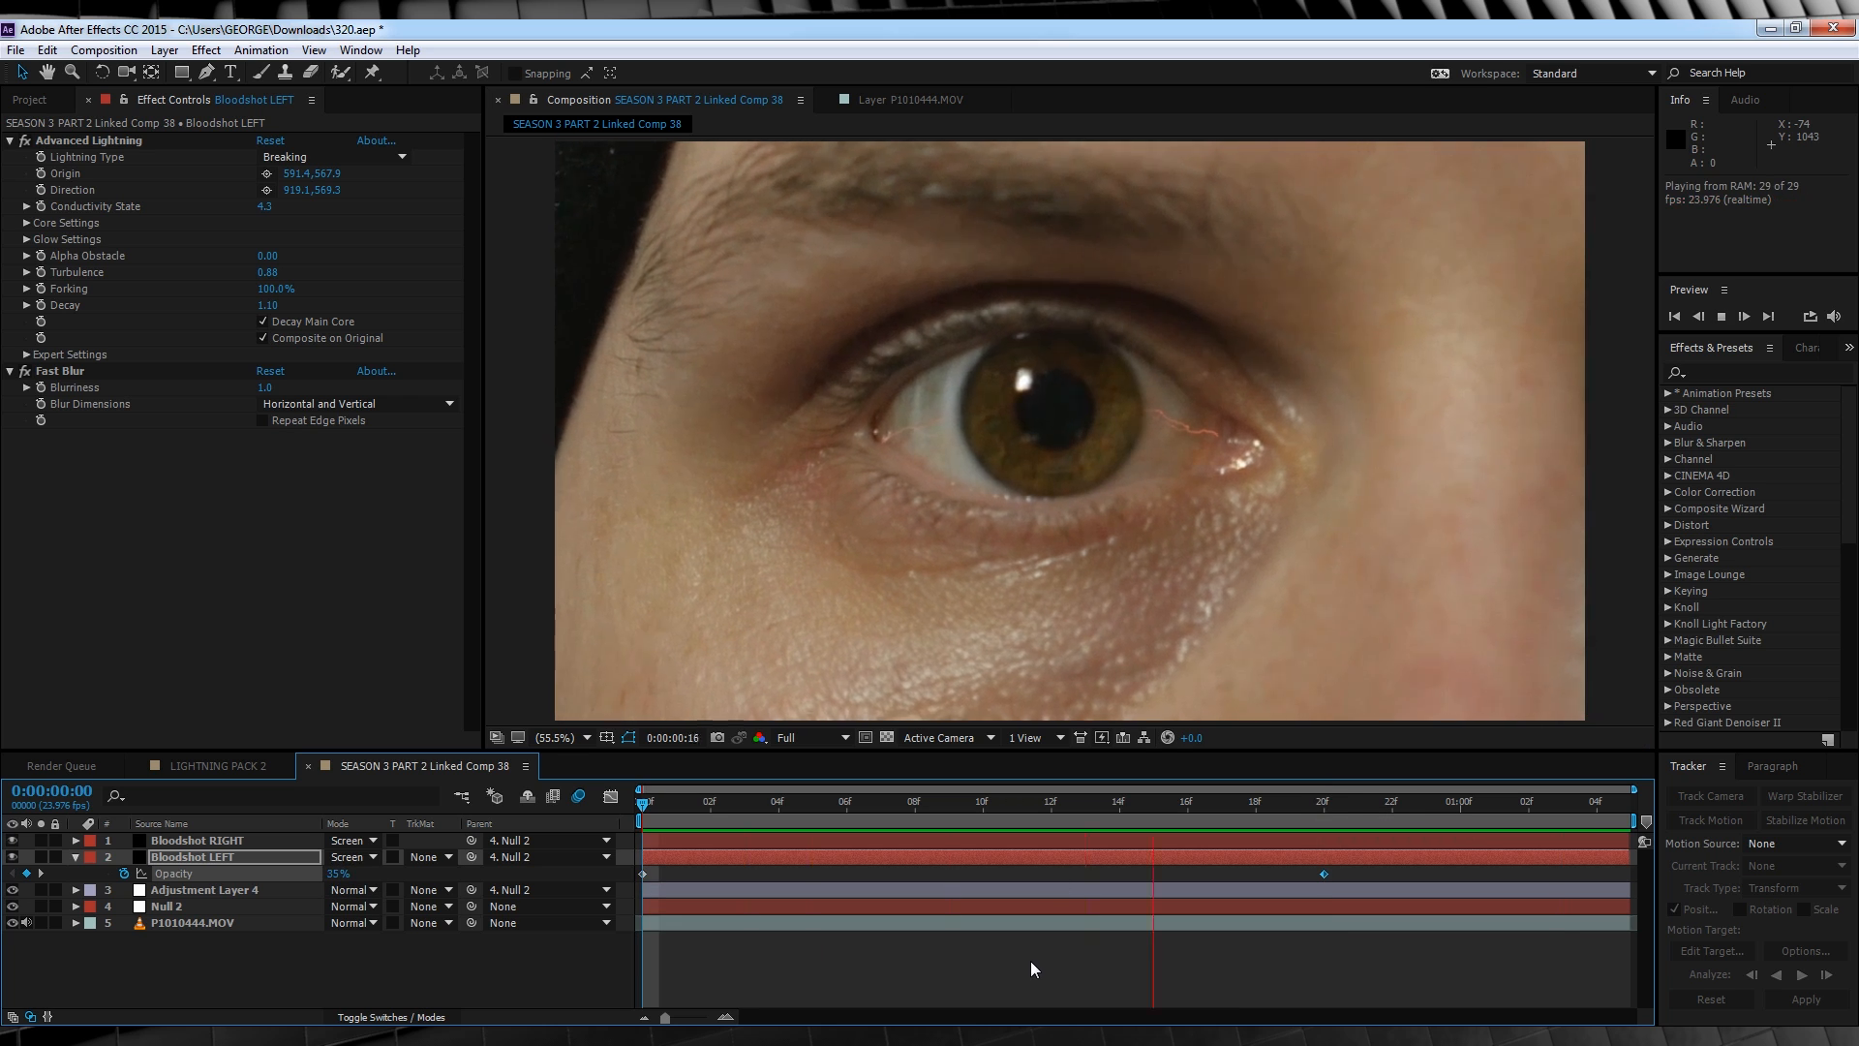
left_click(805, 800)
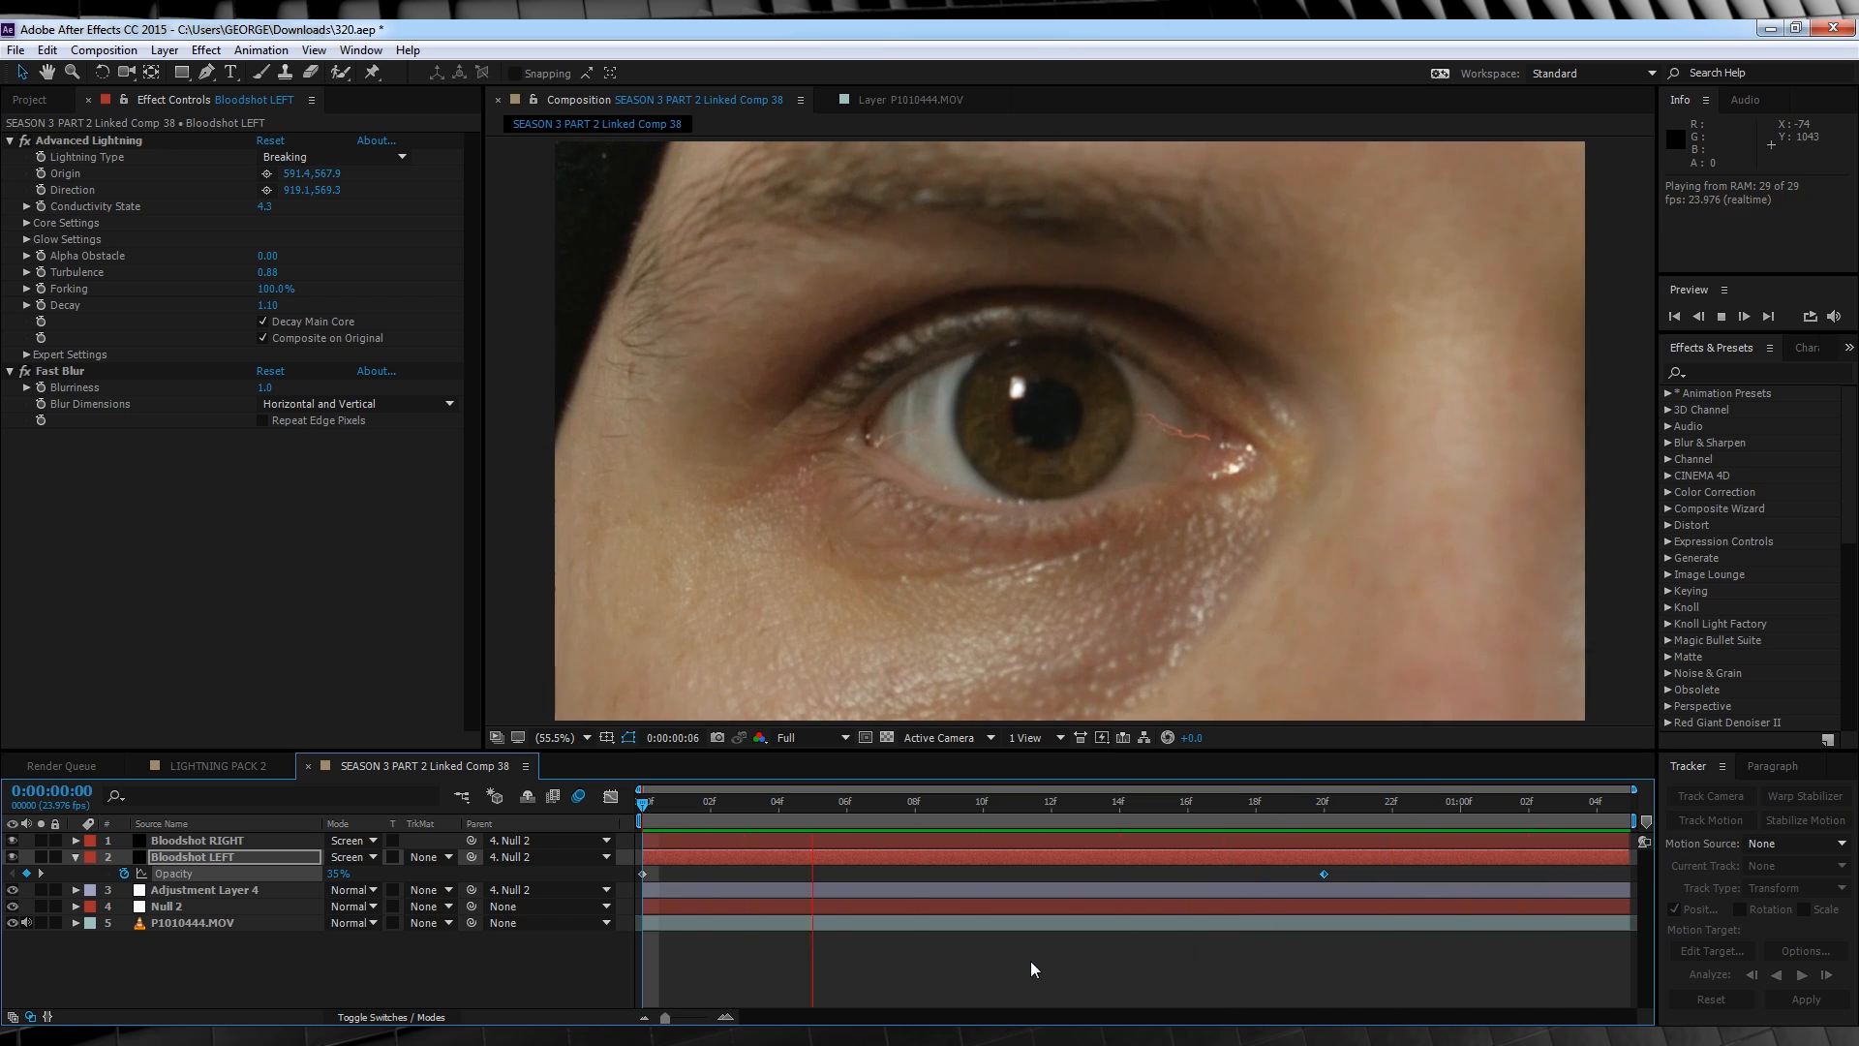
left_click(198, 838)
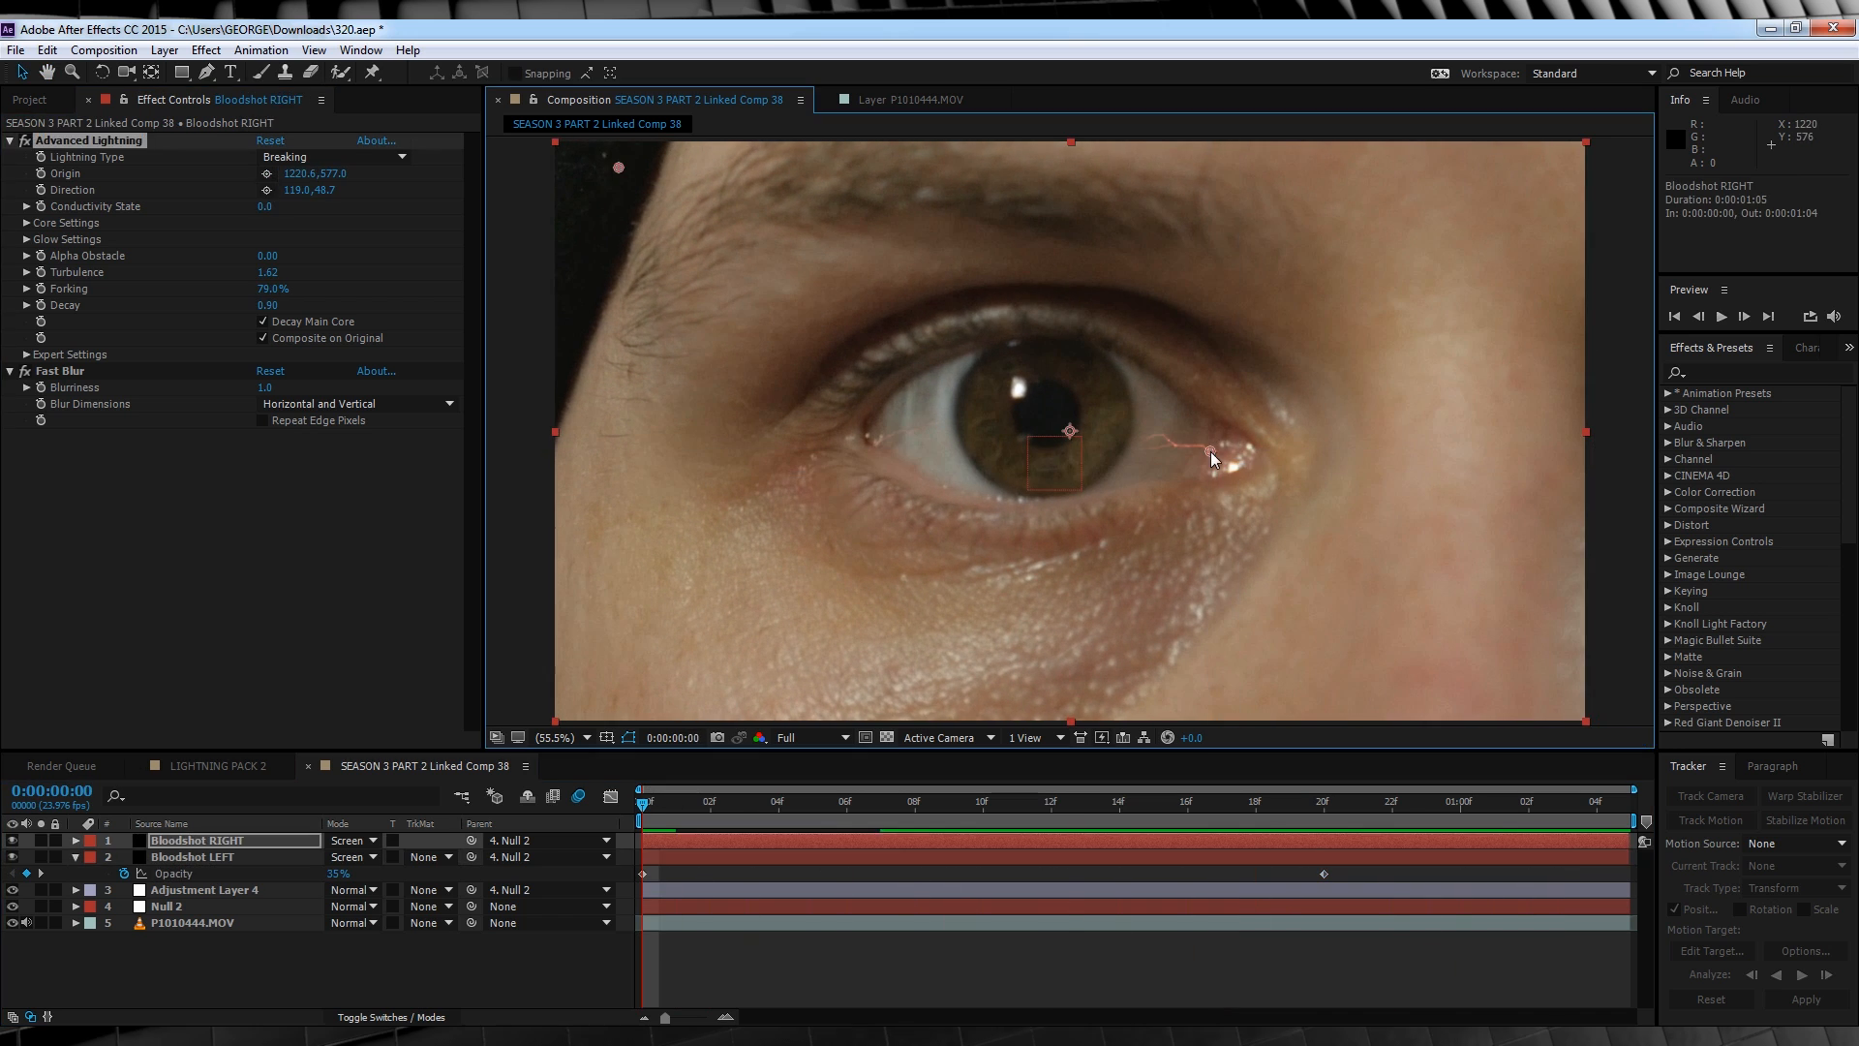
left_click(73, 838)
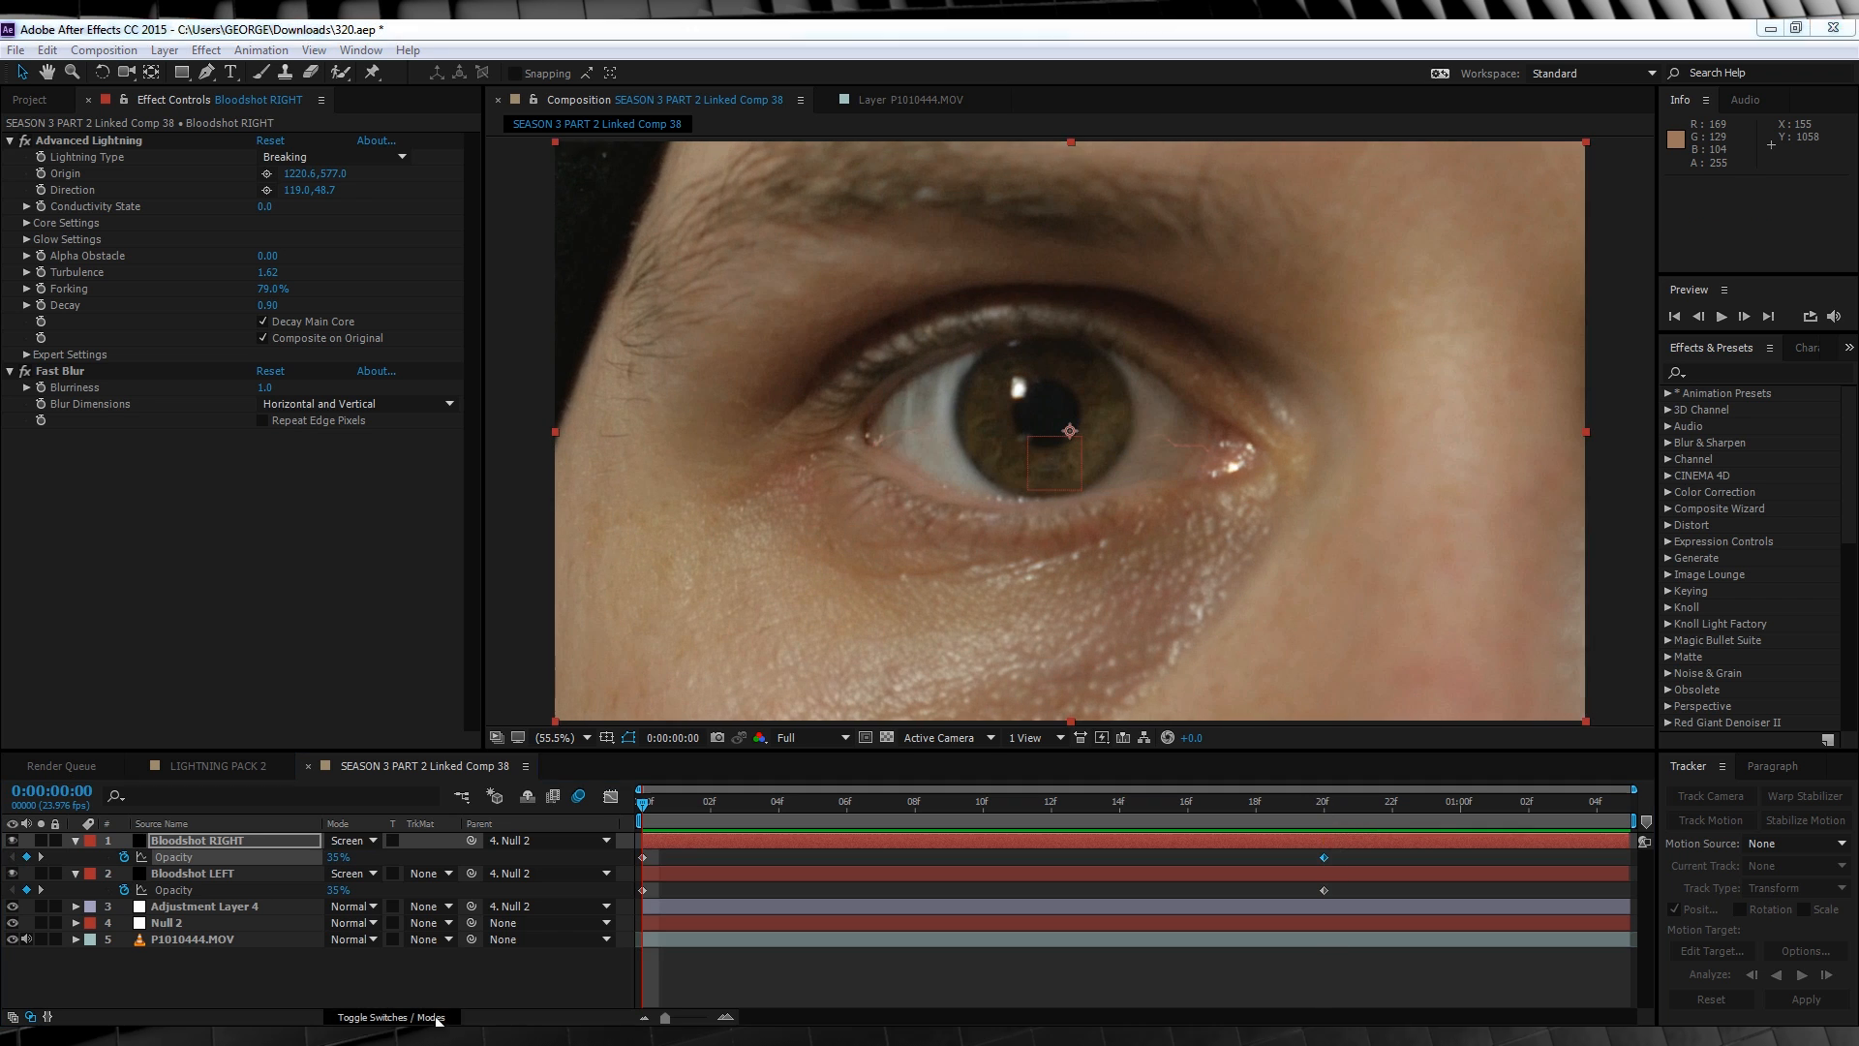
key("Ctrl+D")
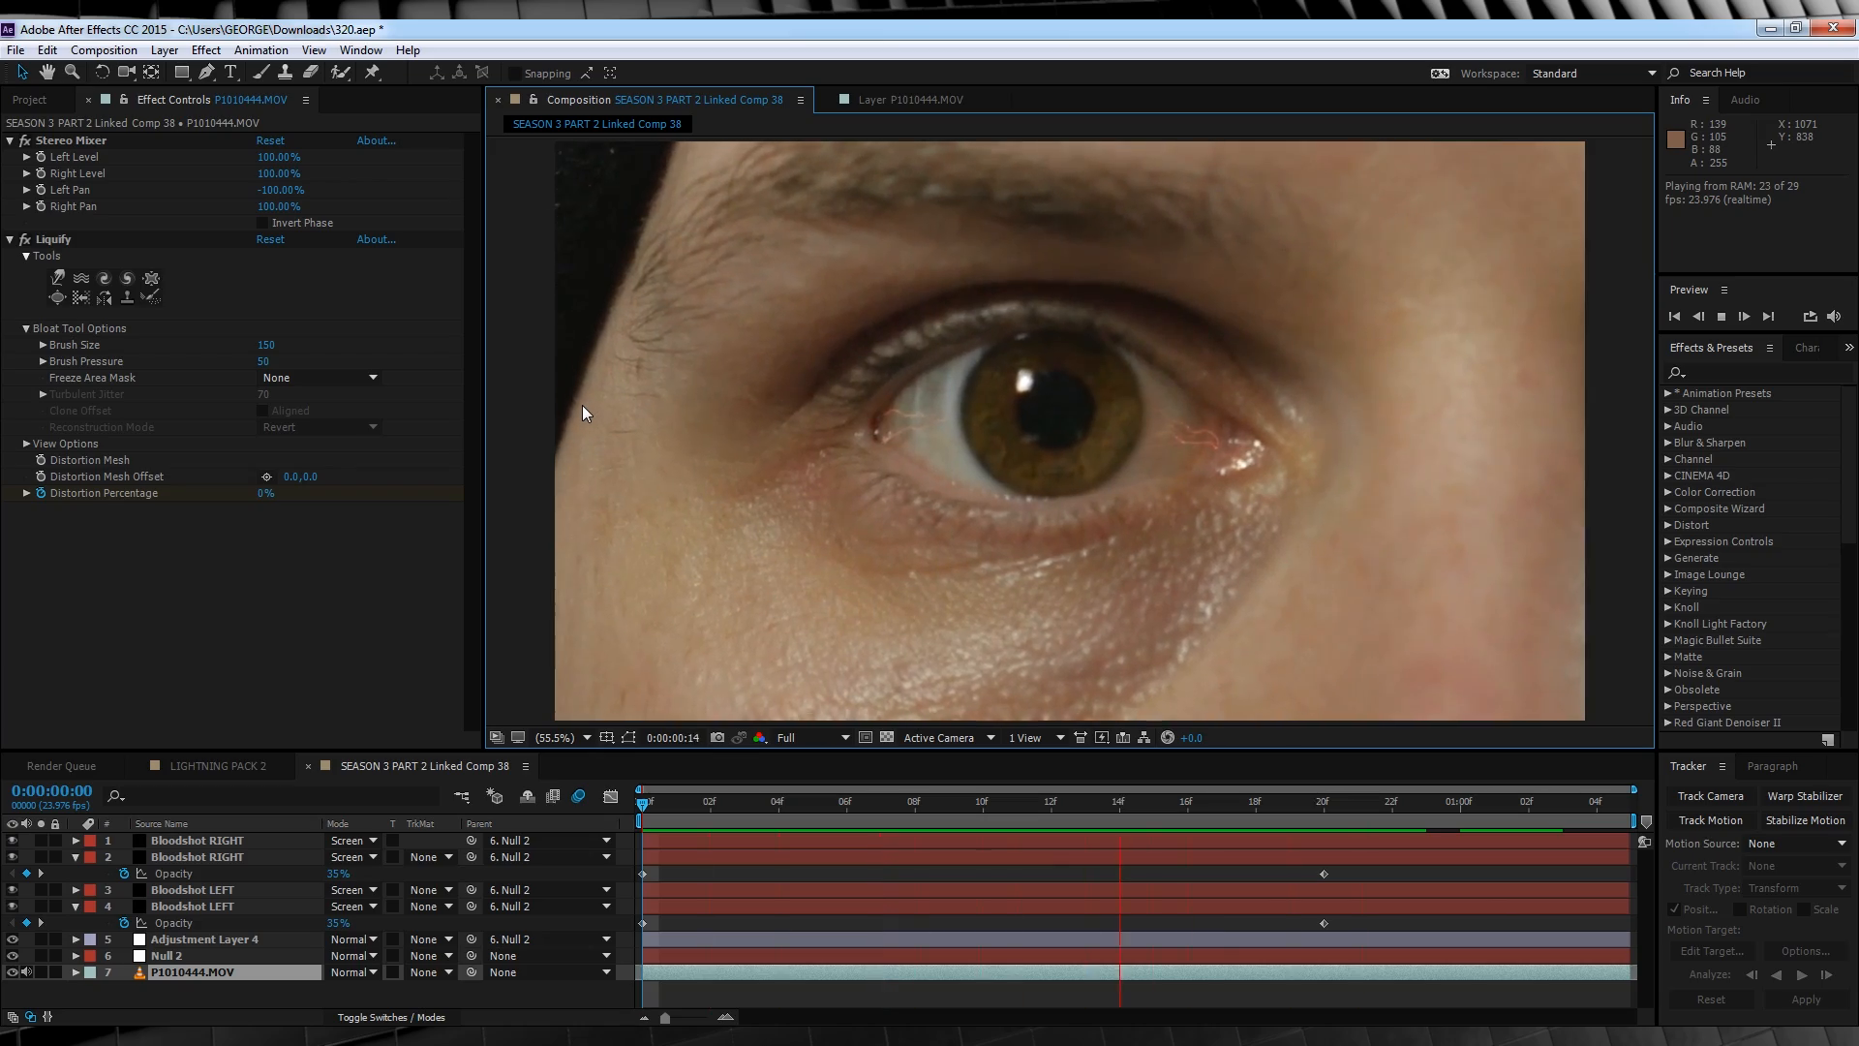
left_click(552, 736)
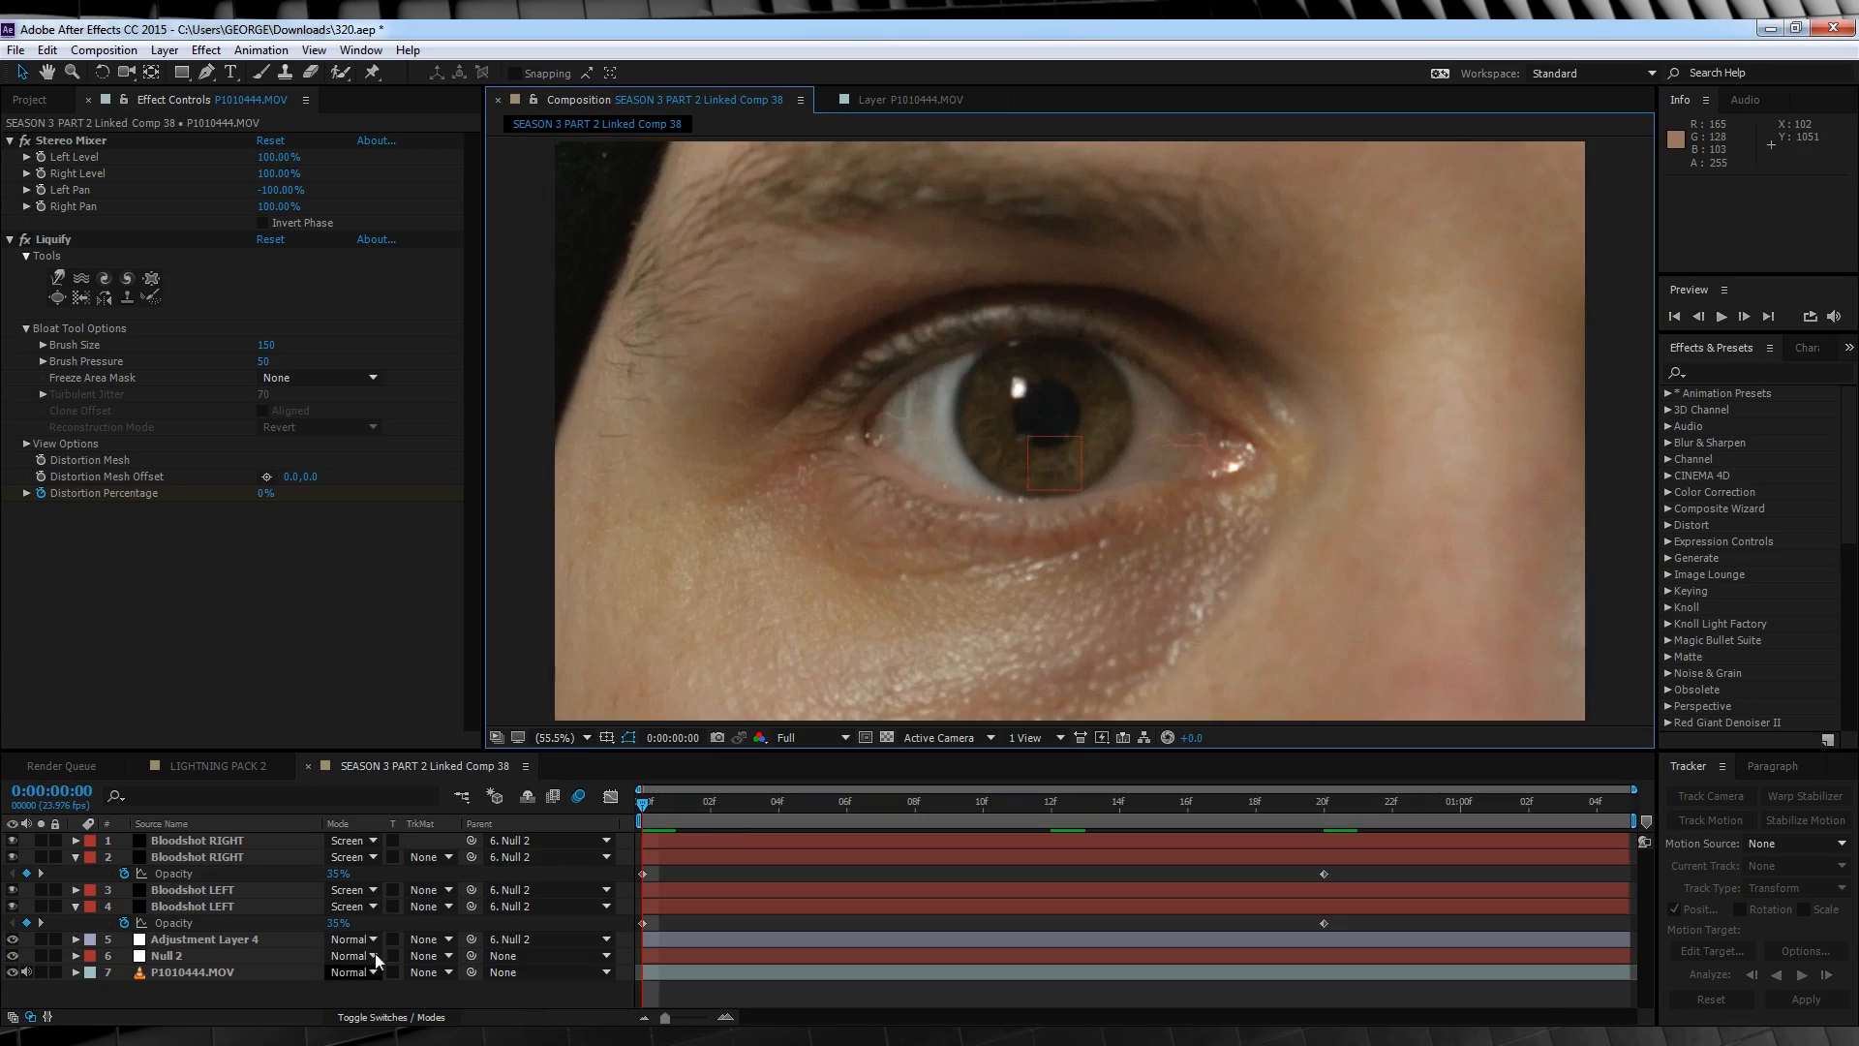
Copy the four Yellow lightning layers from LIGHTNING PACK 2 into the eye comp, parented to Null 2.
left_click(217, 766)
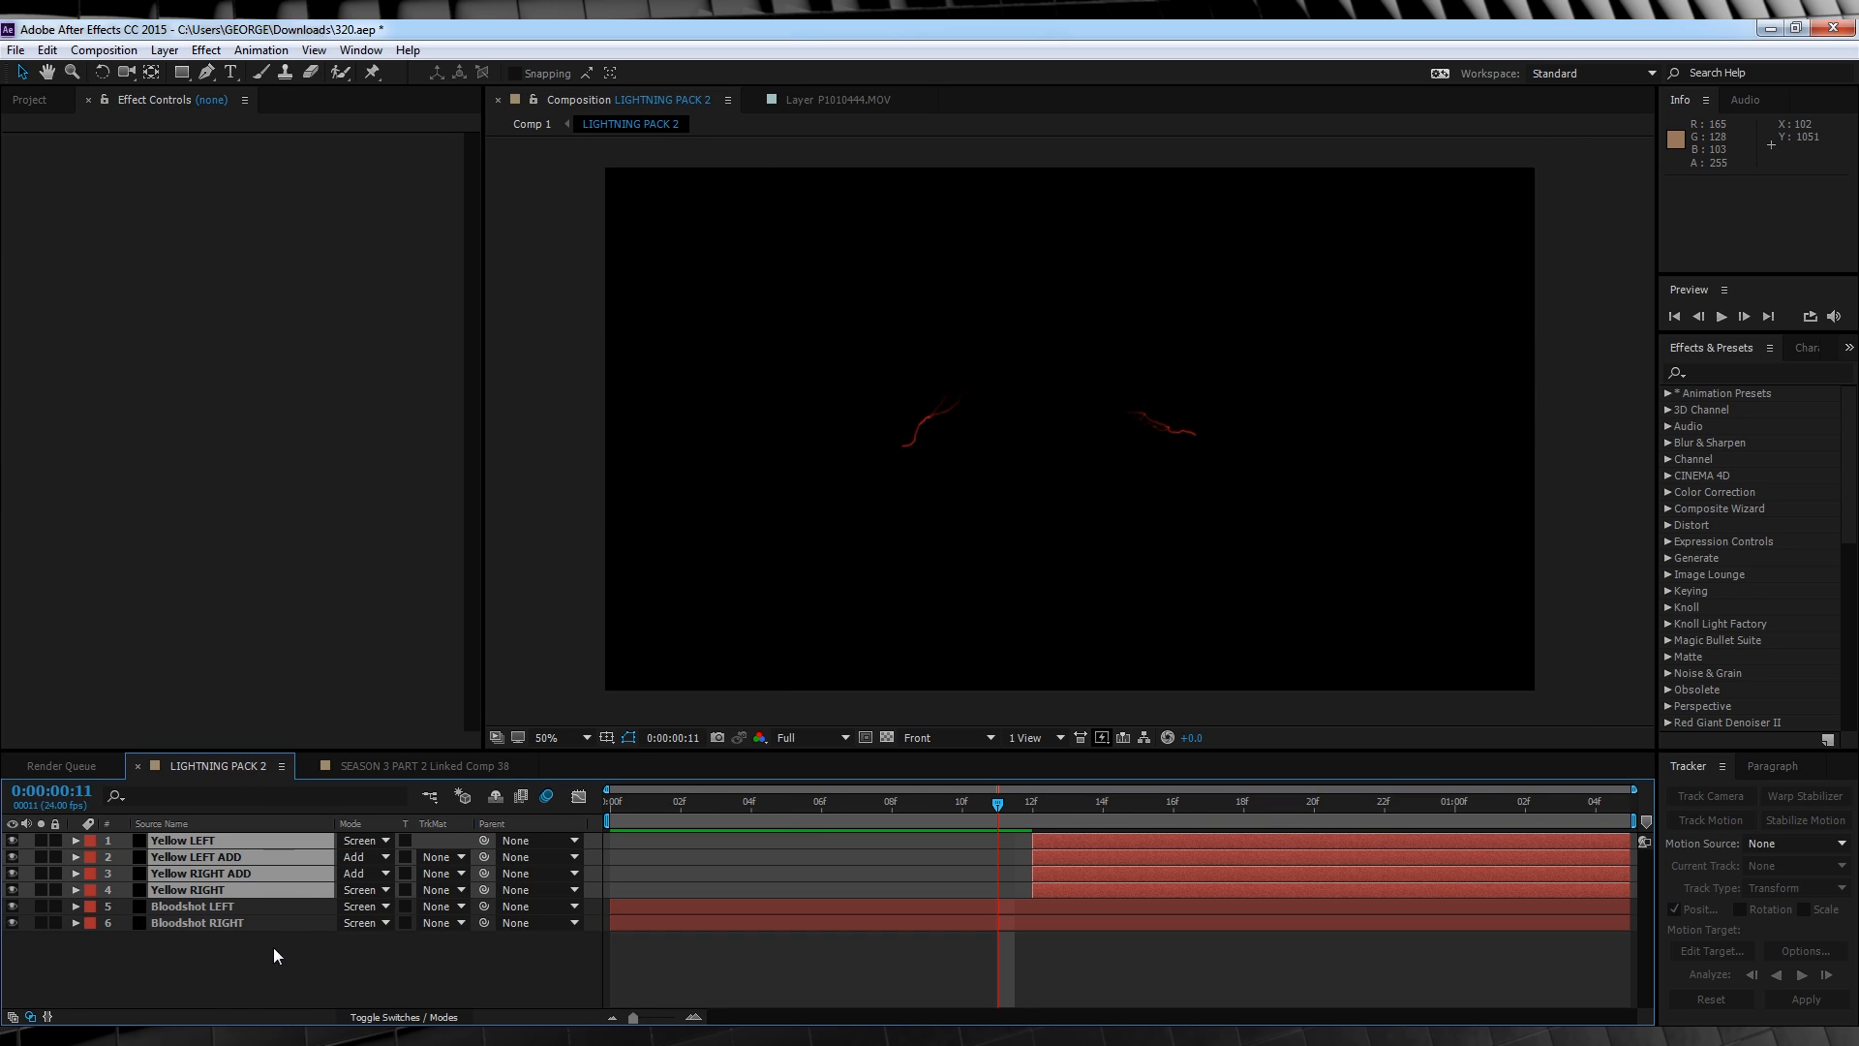
left_click(199, 889)
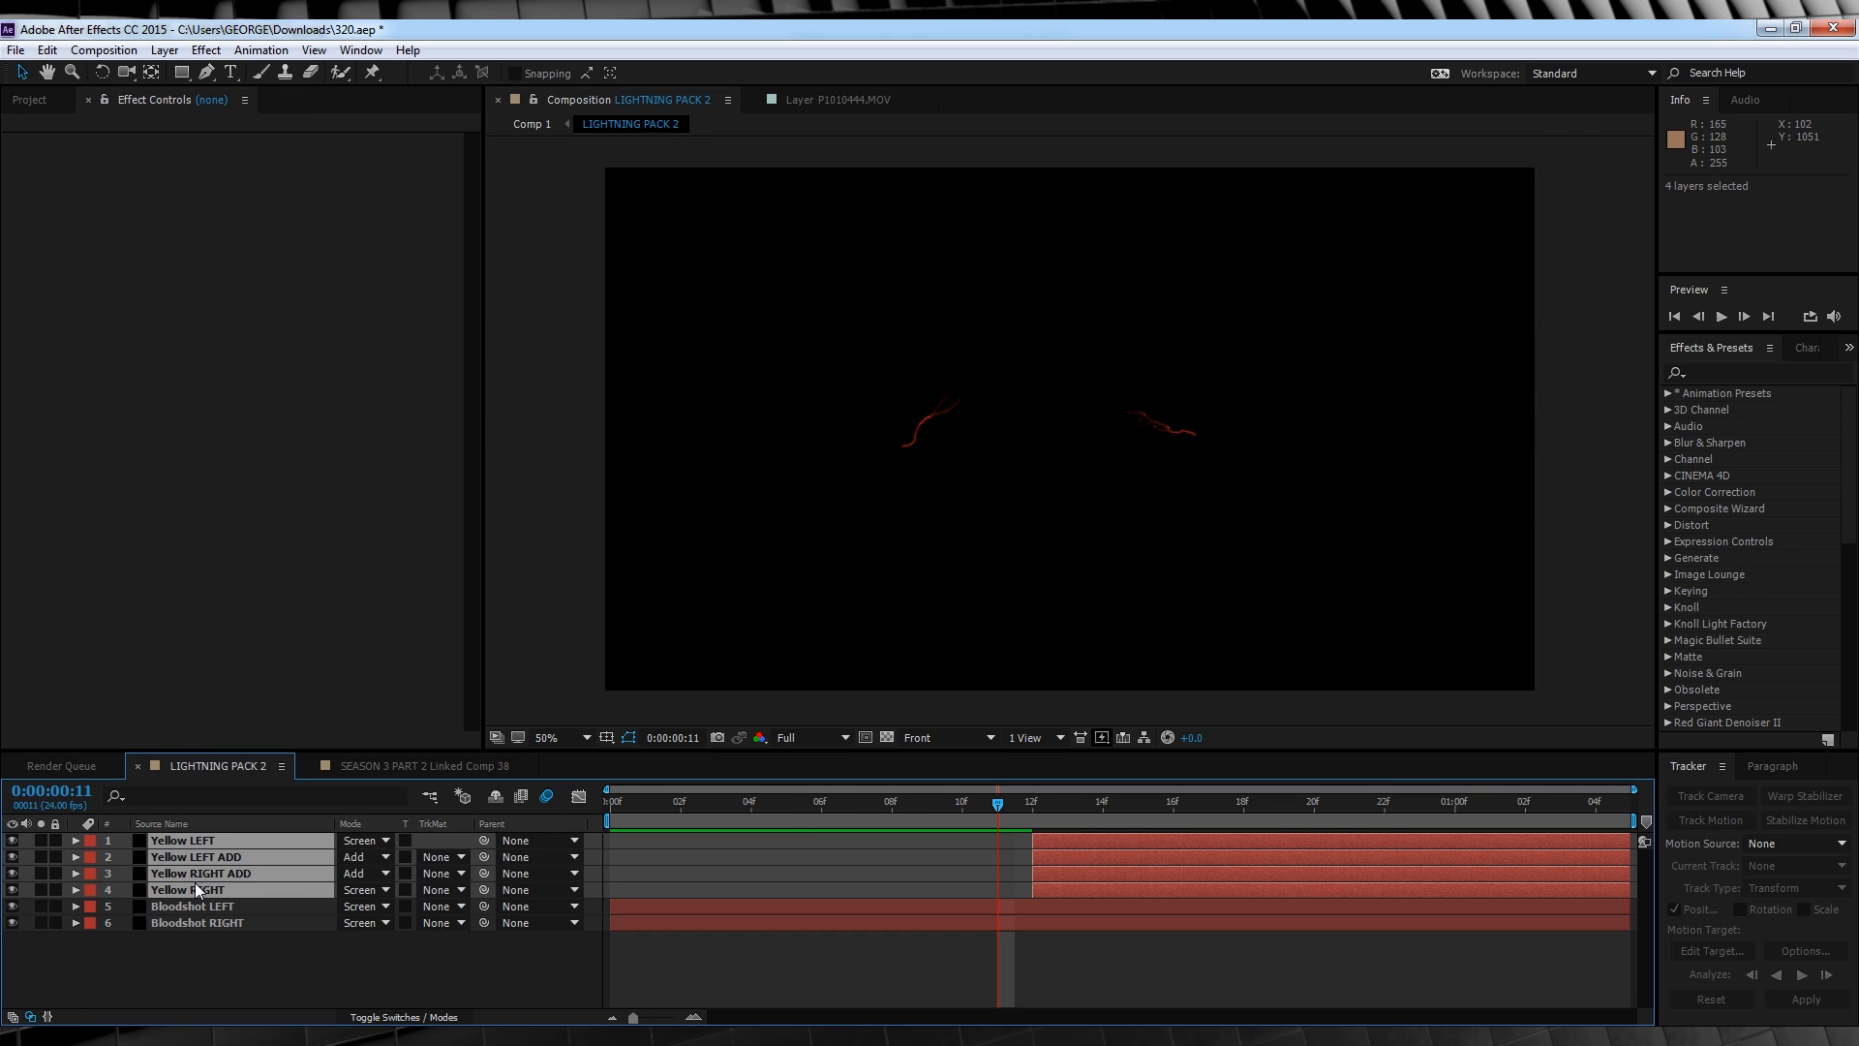
left_click(424, 765)
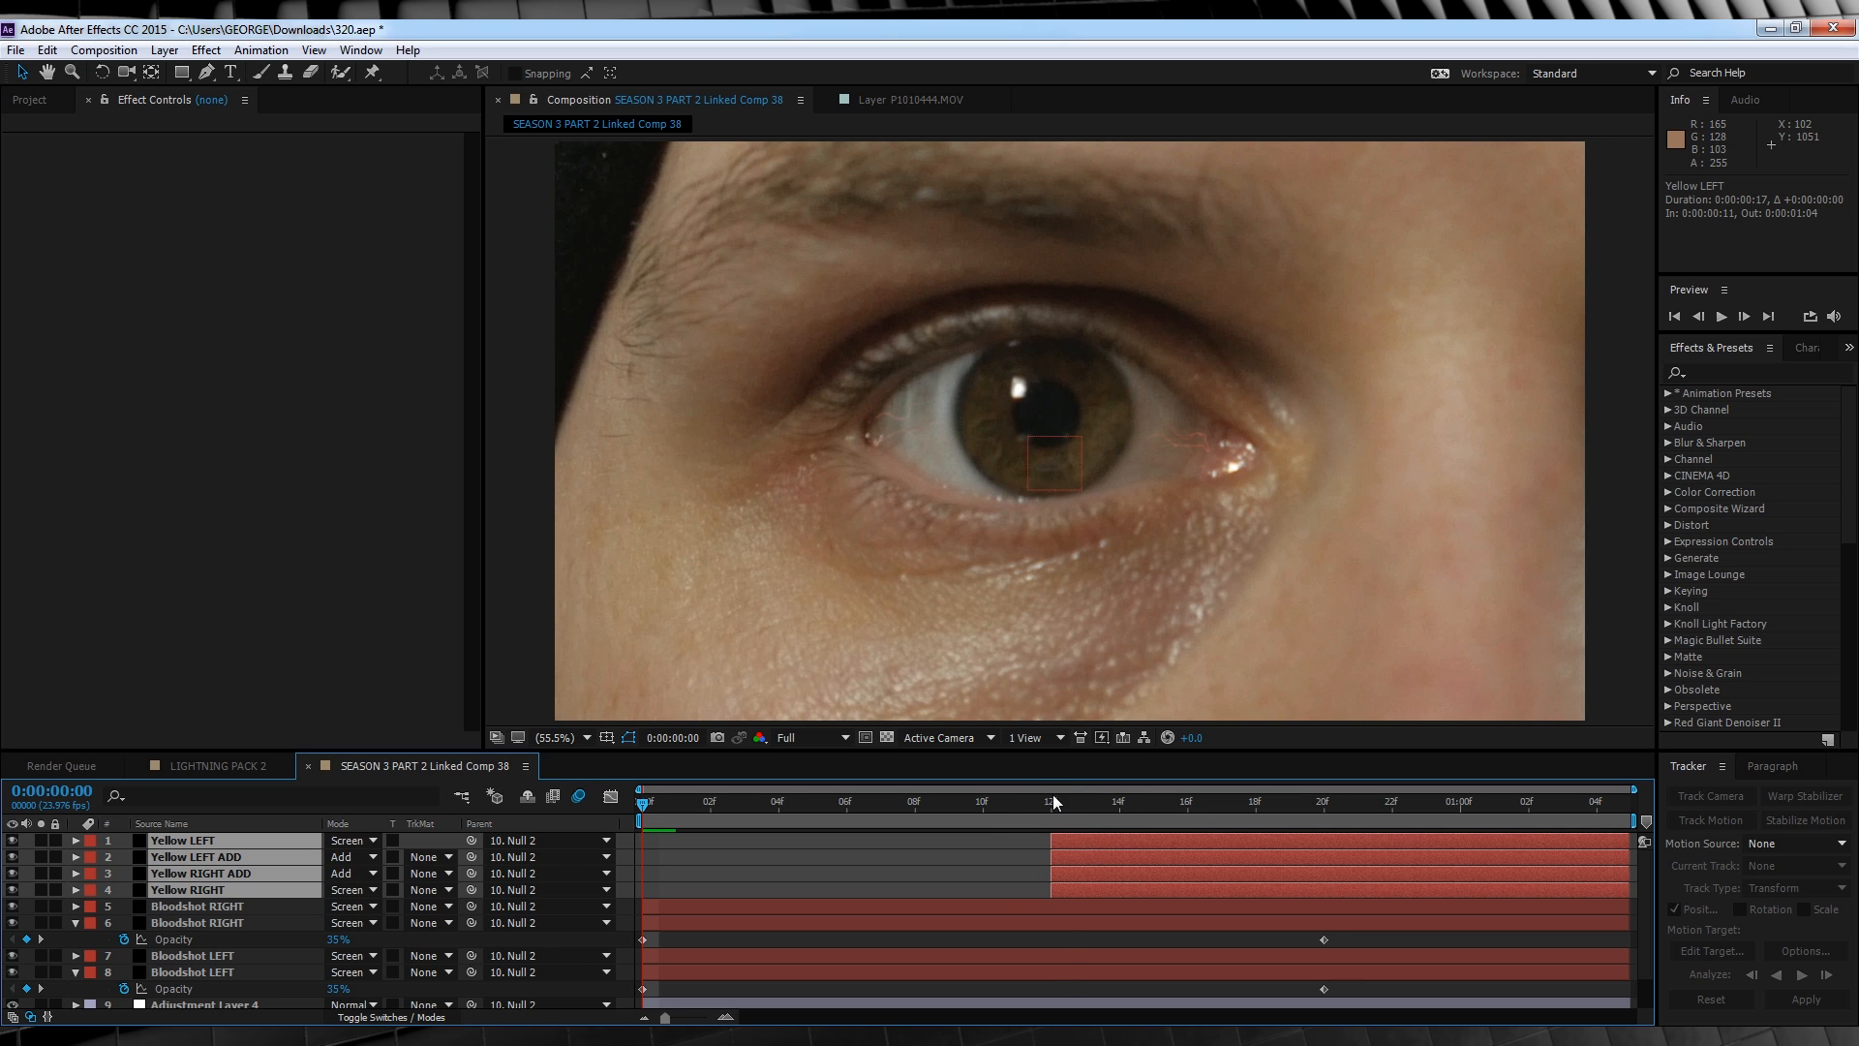
Adjust Advanced Lightning origin and settings on the Yellow LEFT and RIGHT layers so bolts start at the eye corners.
left_click(1049, 801)
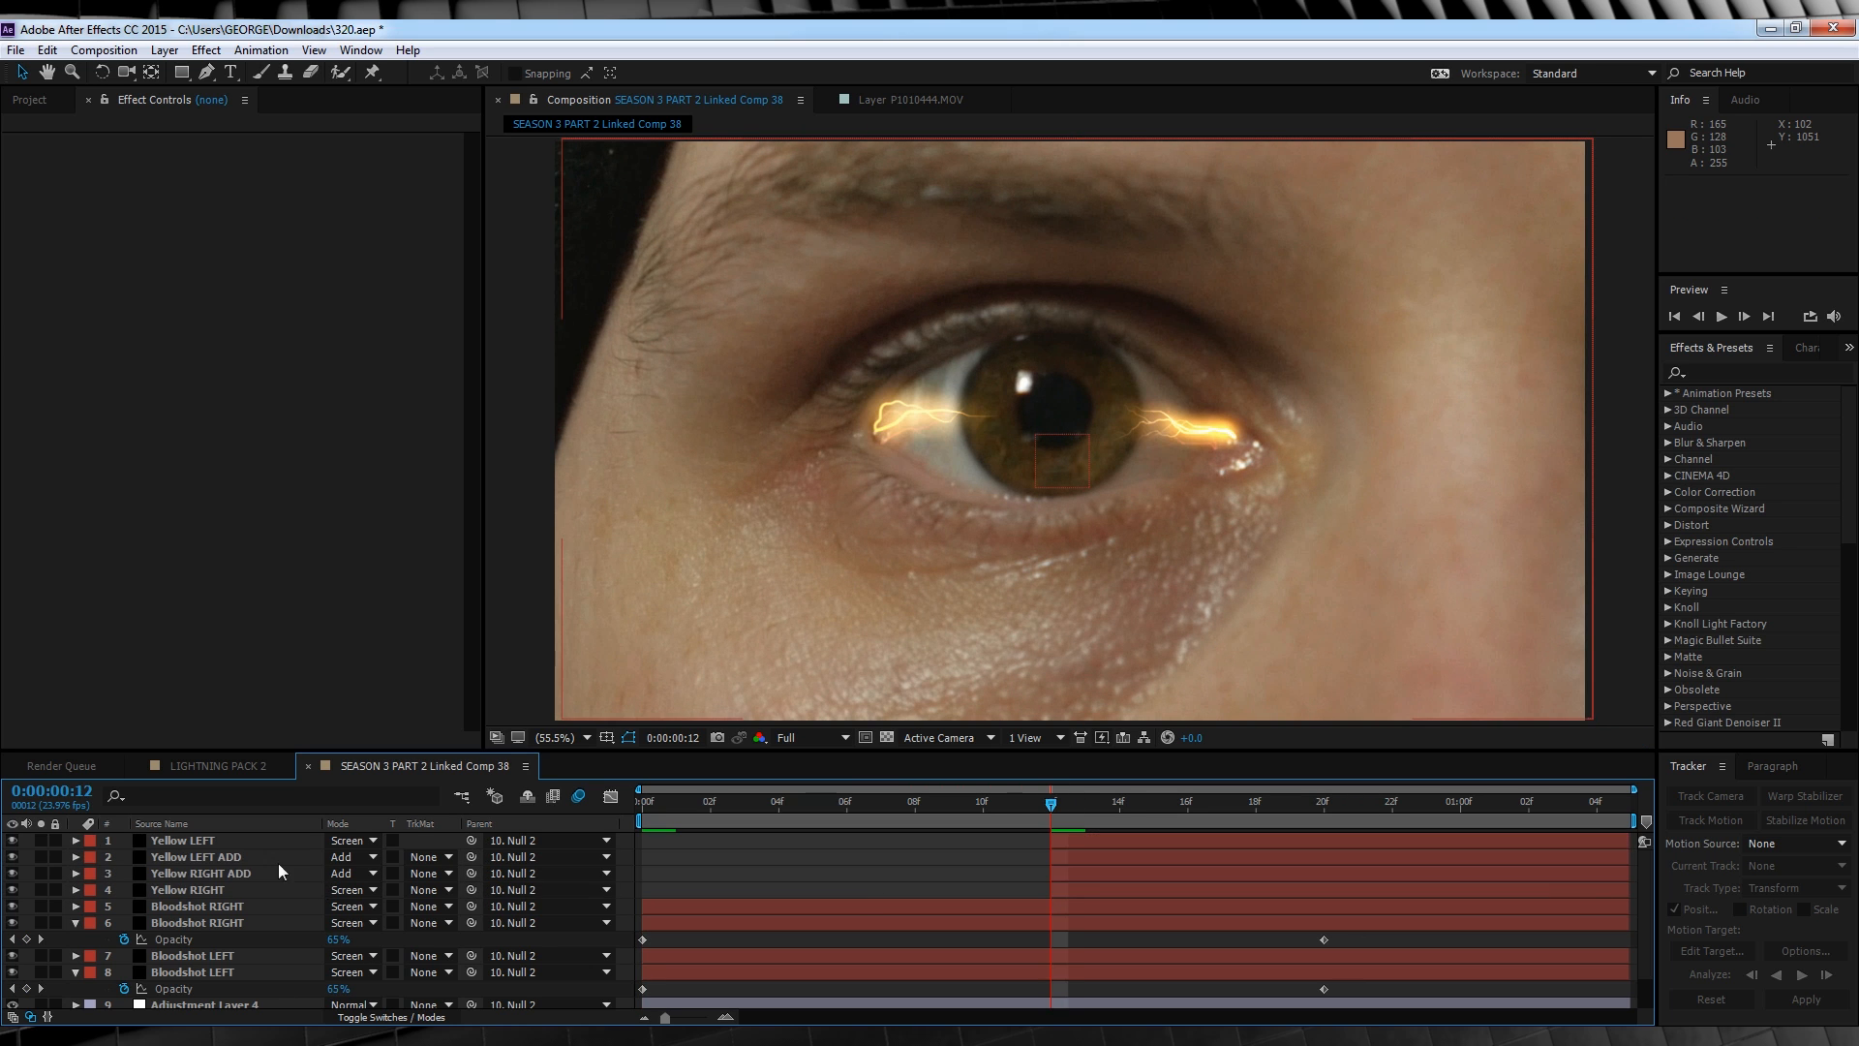
left_click(196, 856)
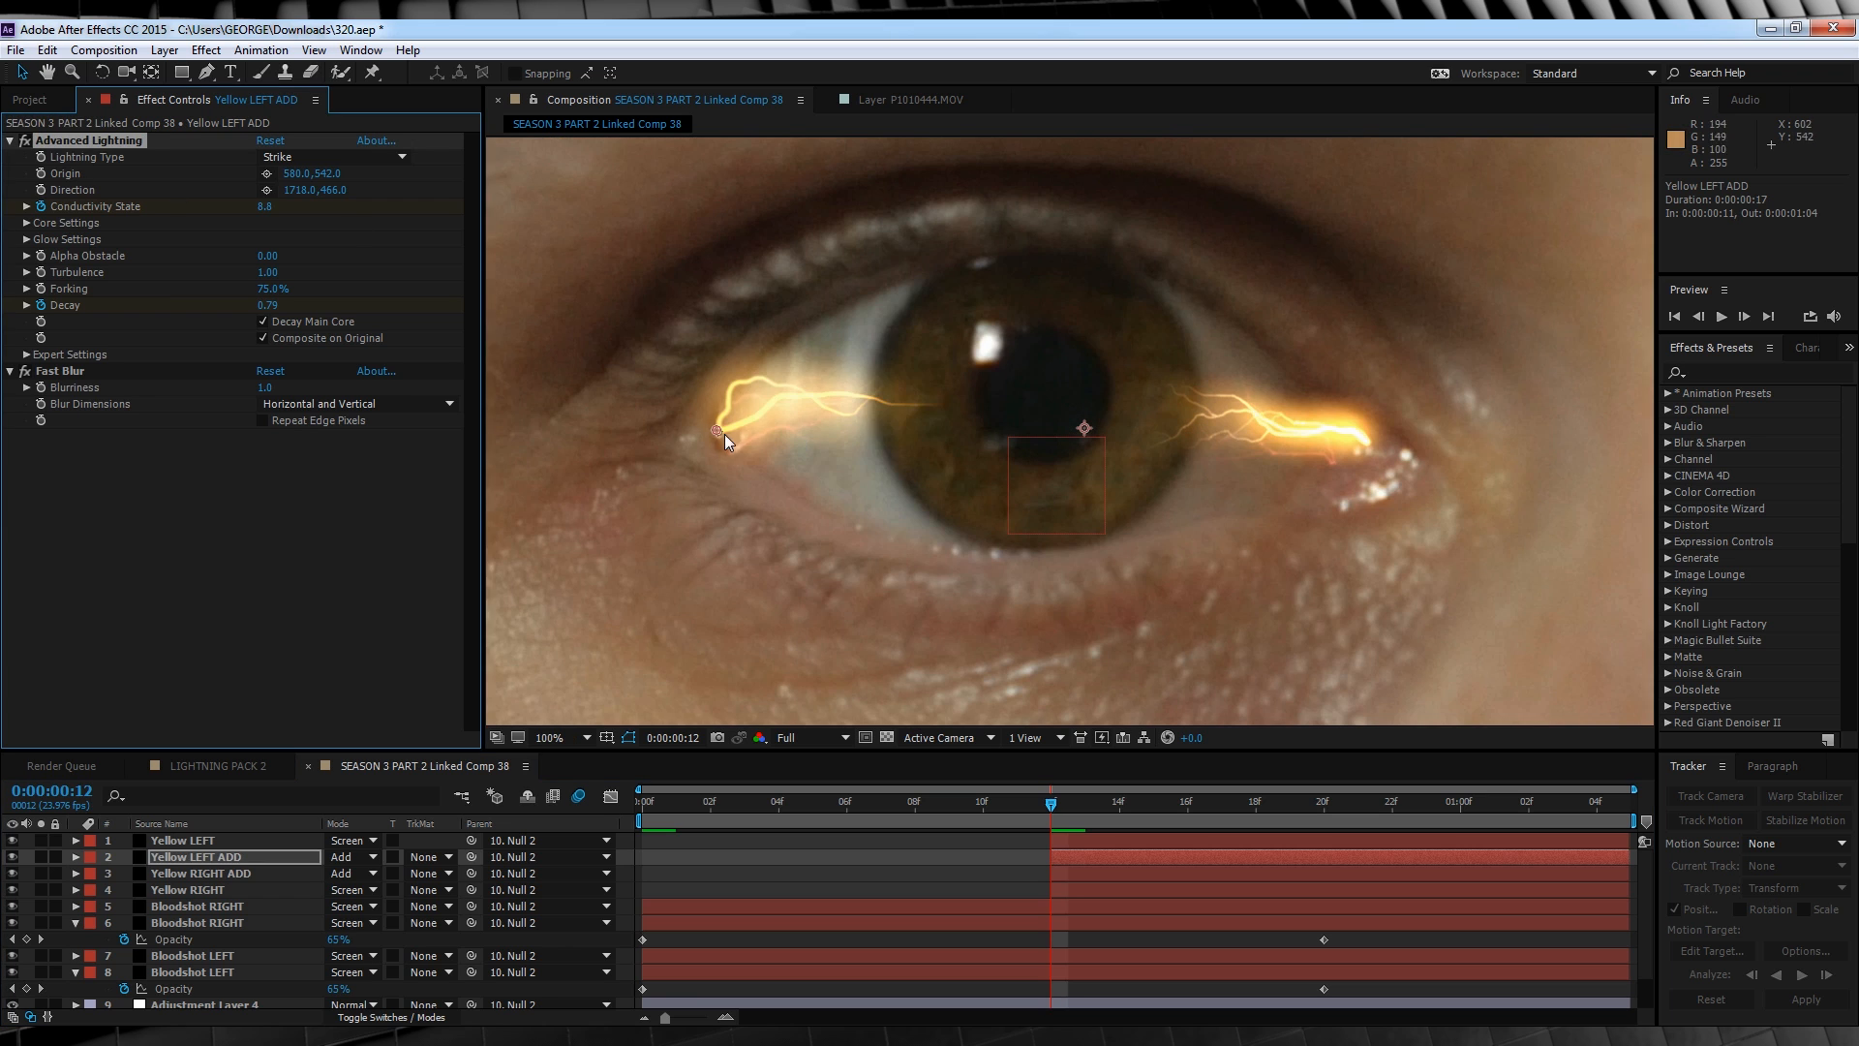
left_click(184, 838)
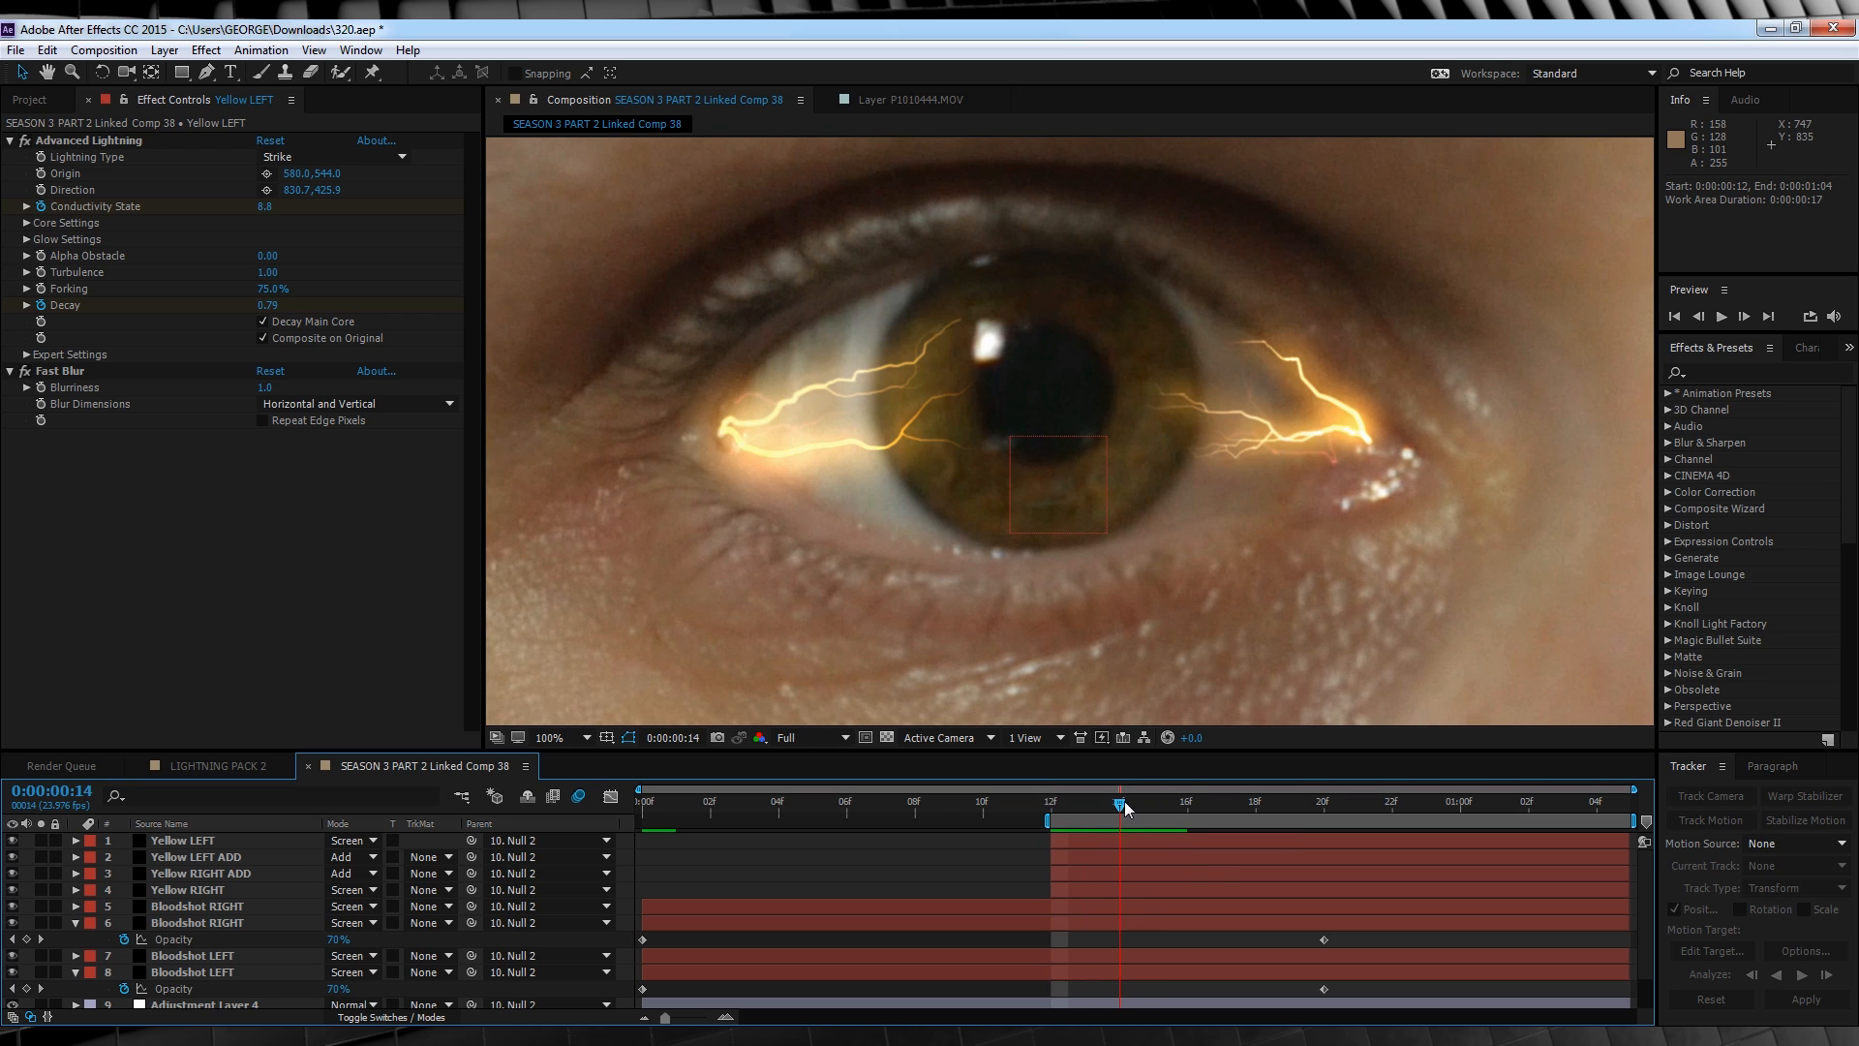
left_click(193, 856)
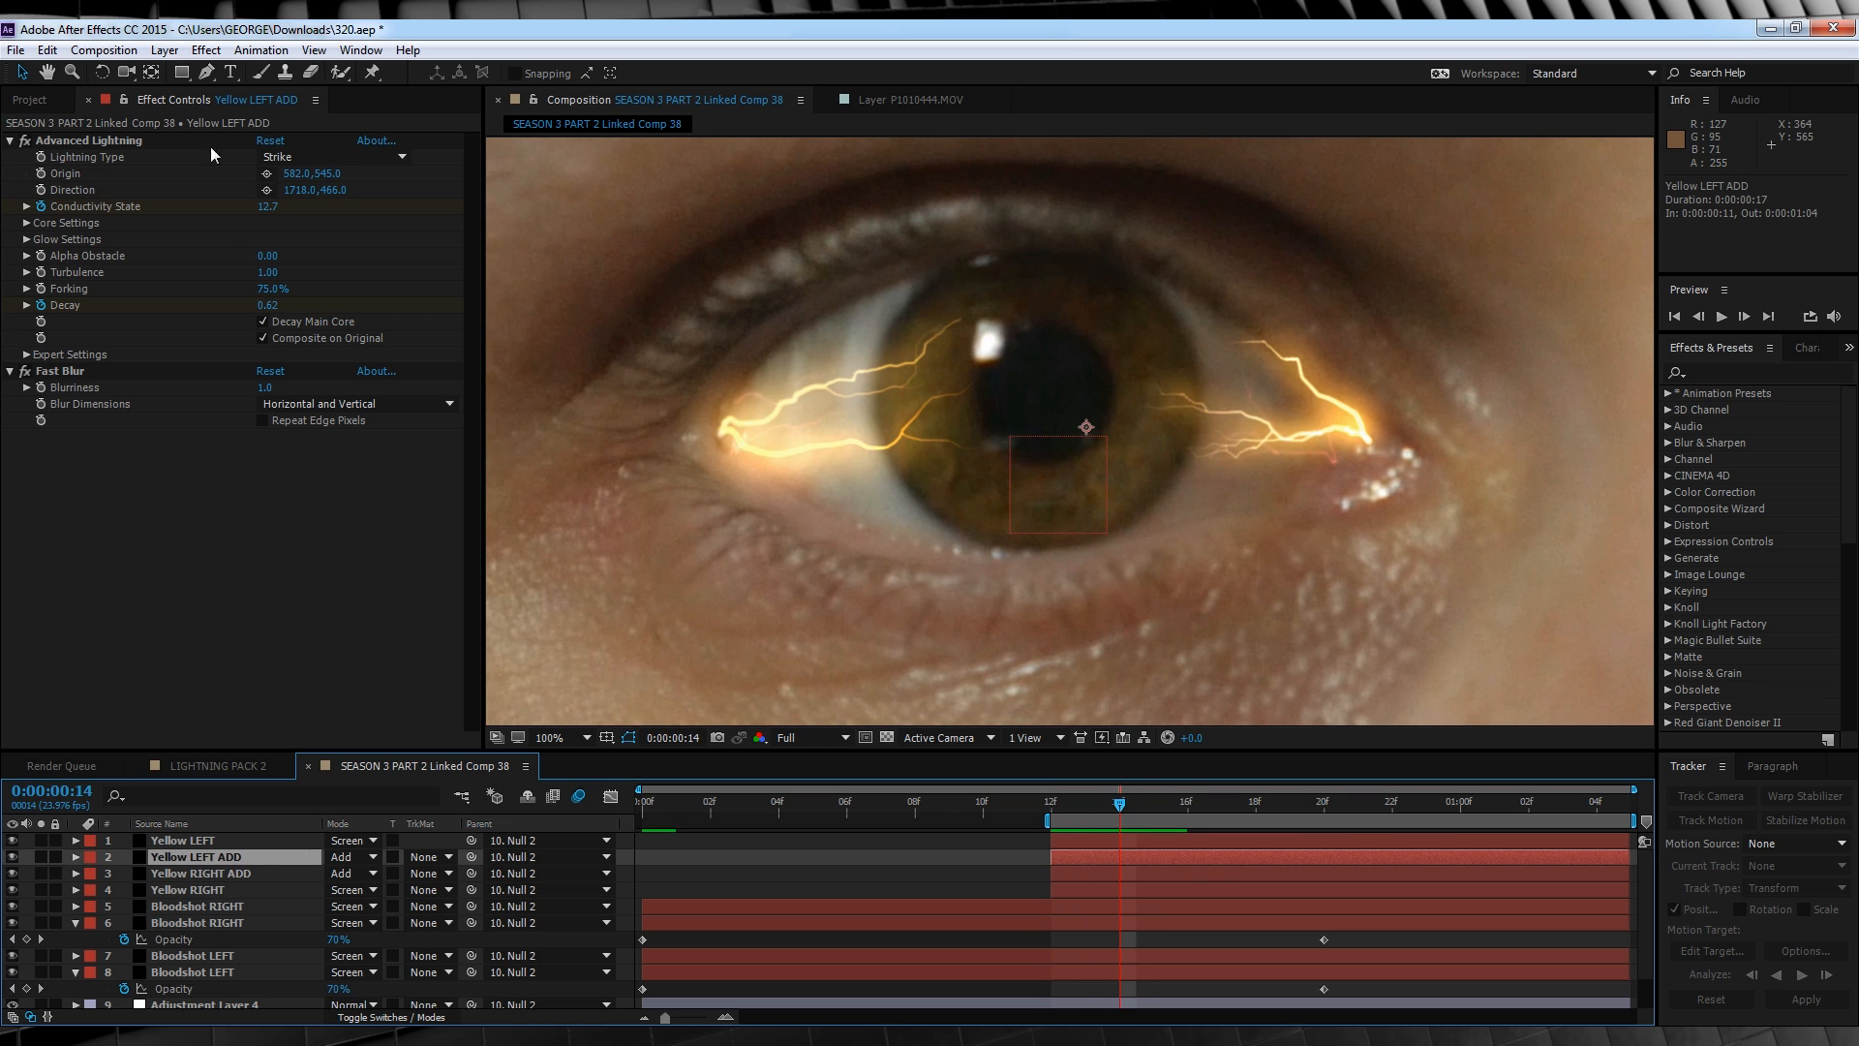
left_click(202, 873)
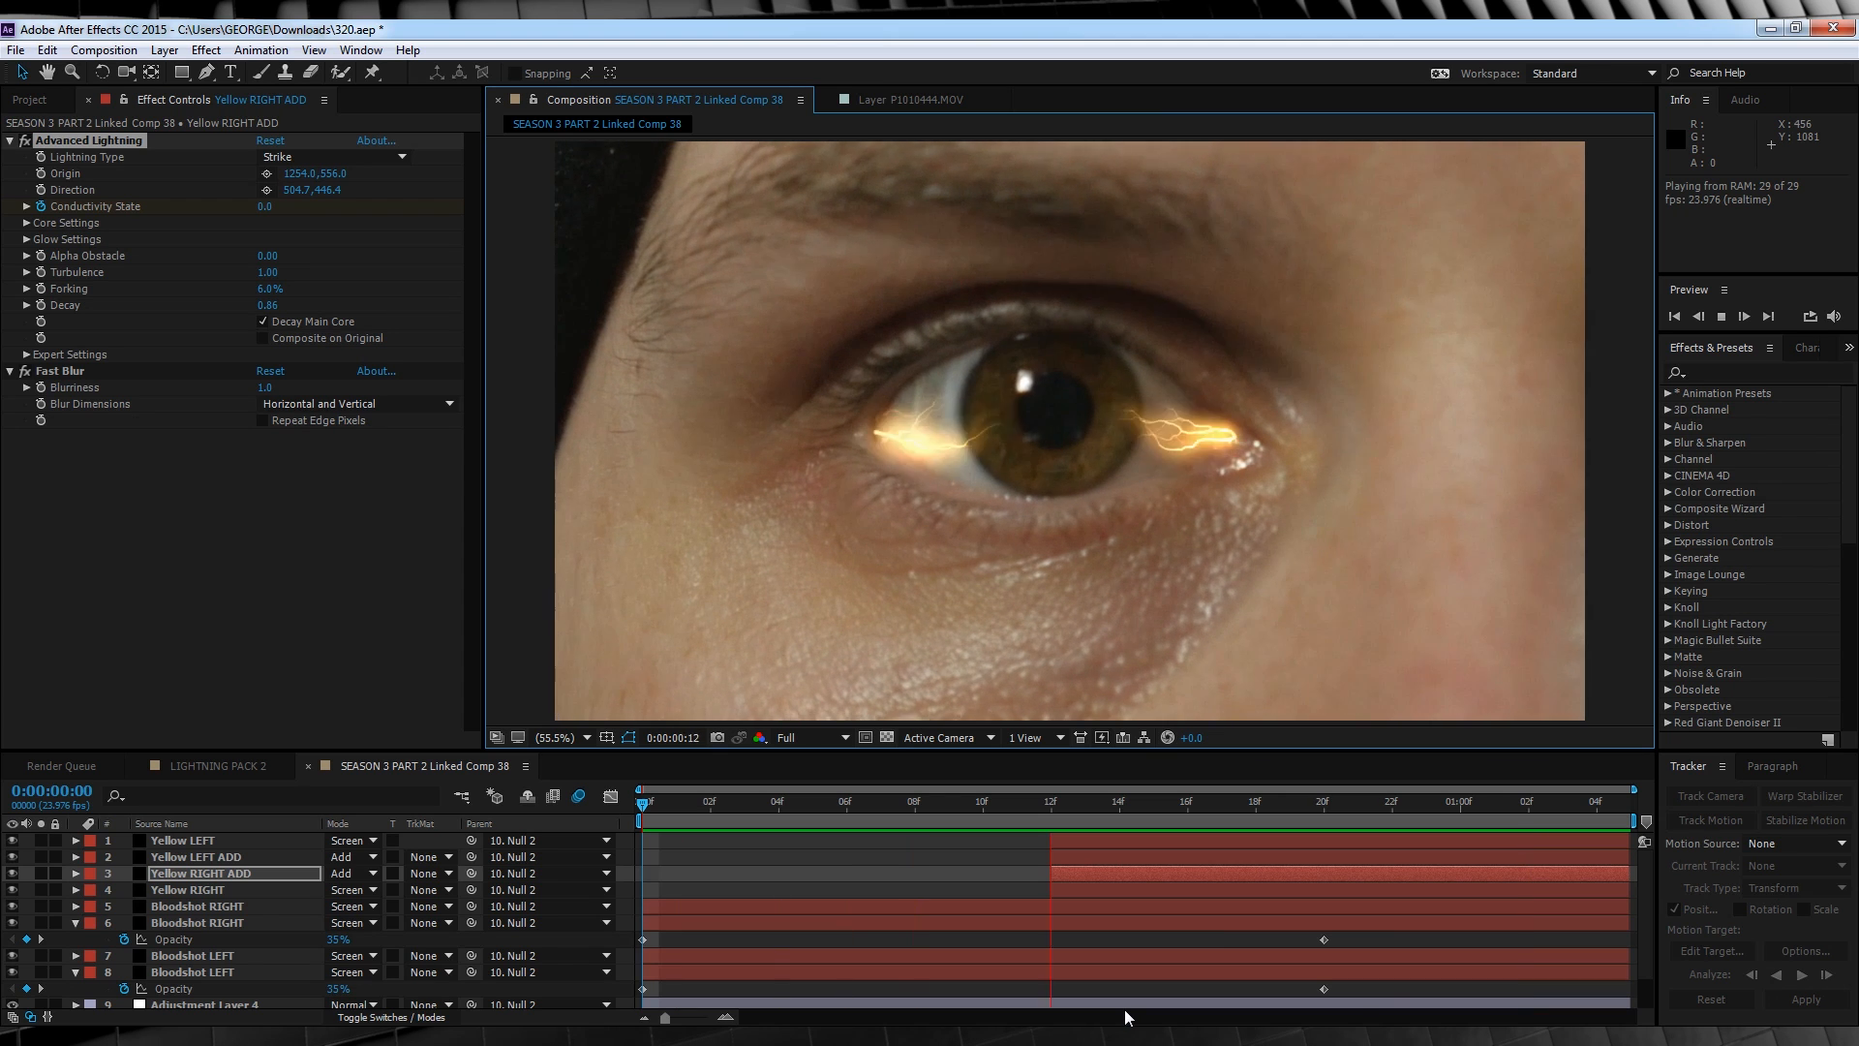
left_click(680, 823)
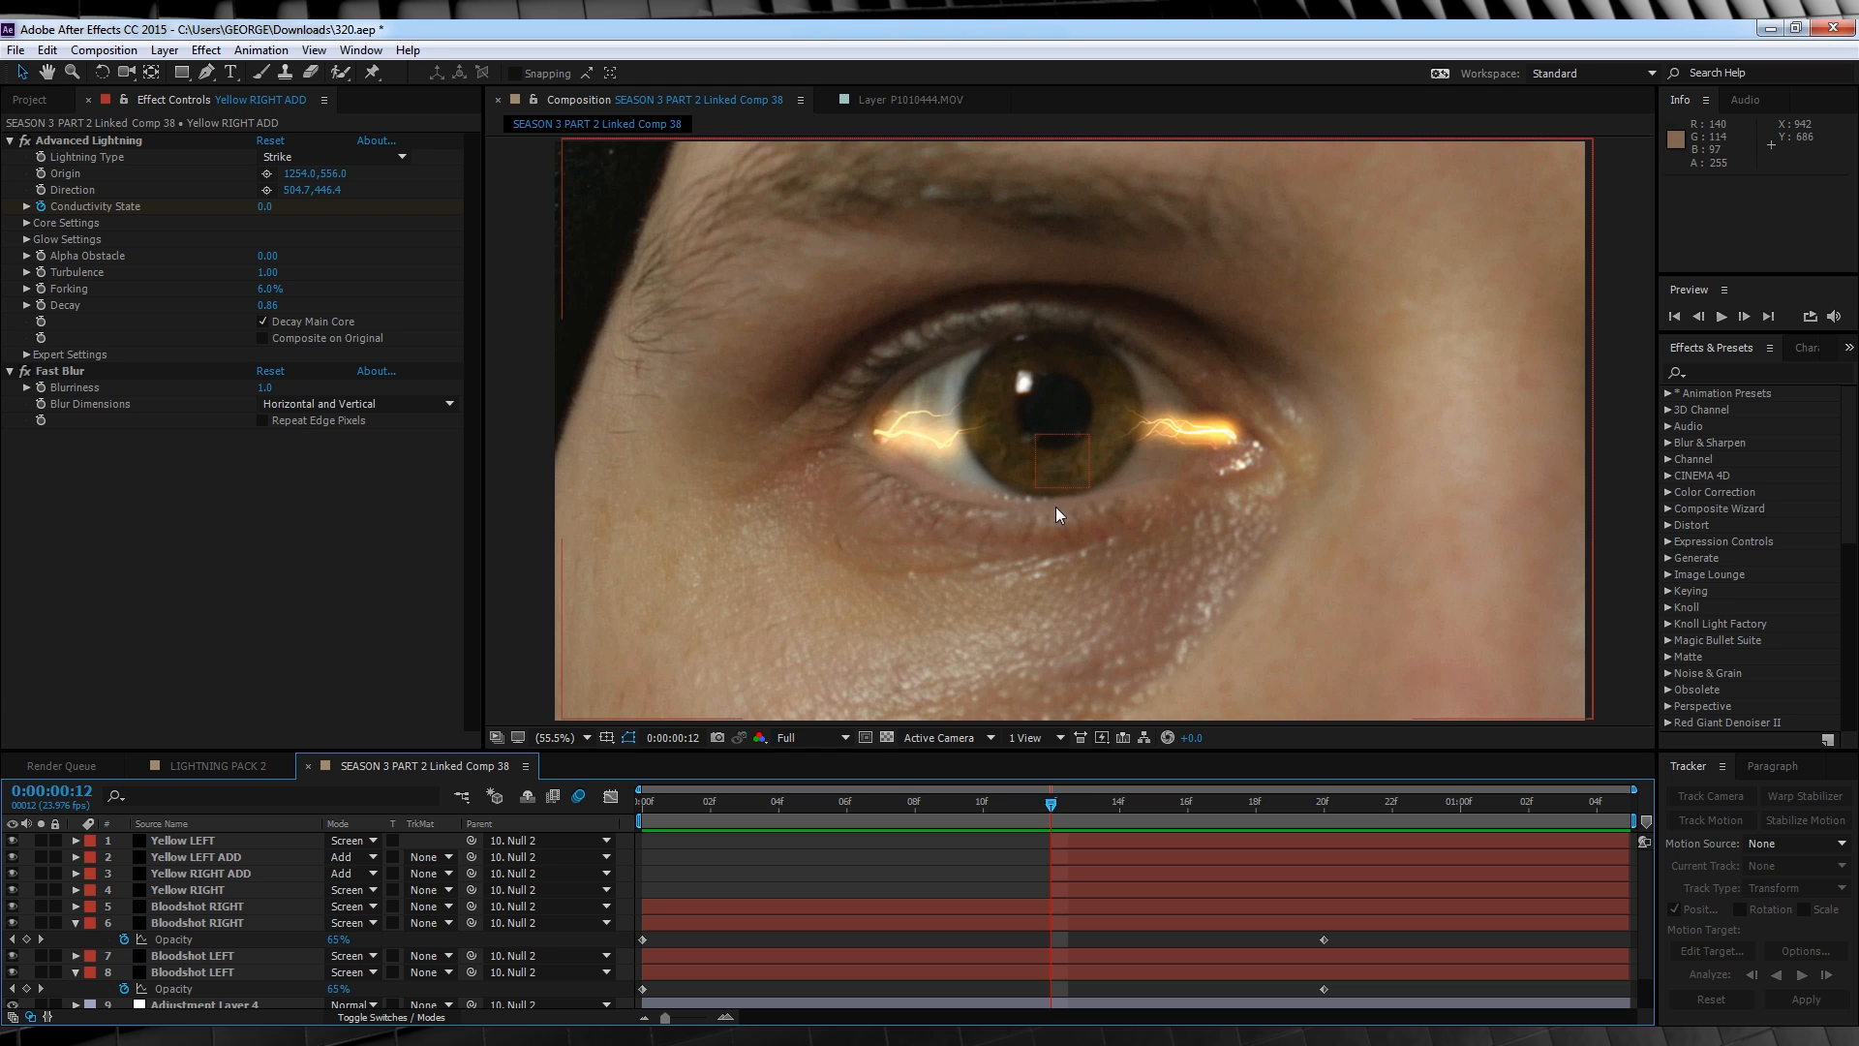
Pre-compose all layers into Pre-comp 1, reveal its Scale, and move to the timeline end.
left_click(641, 802)
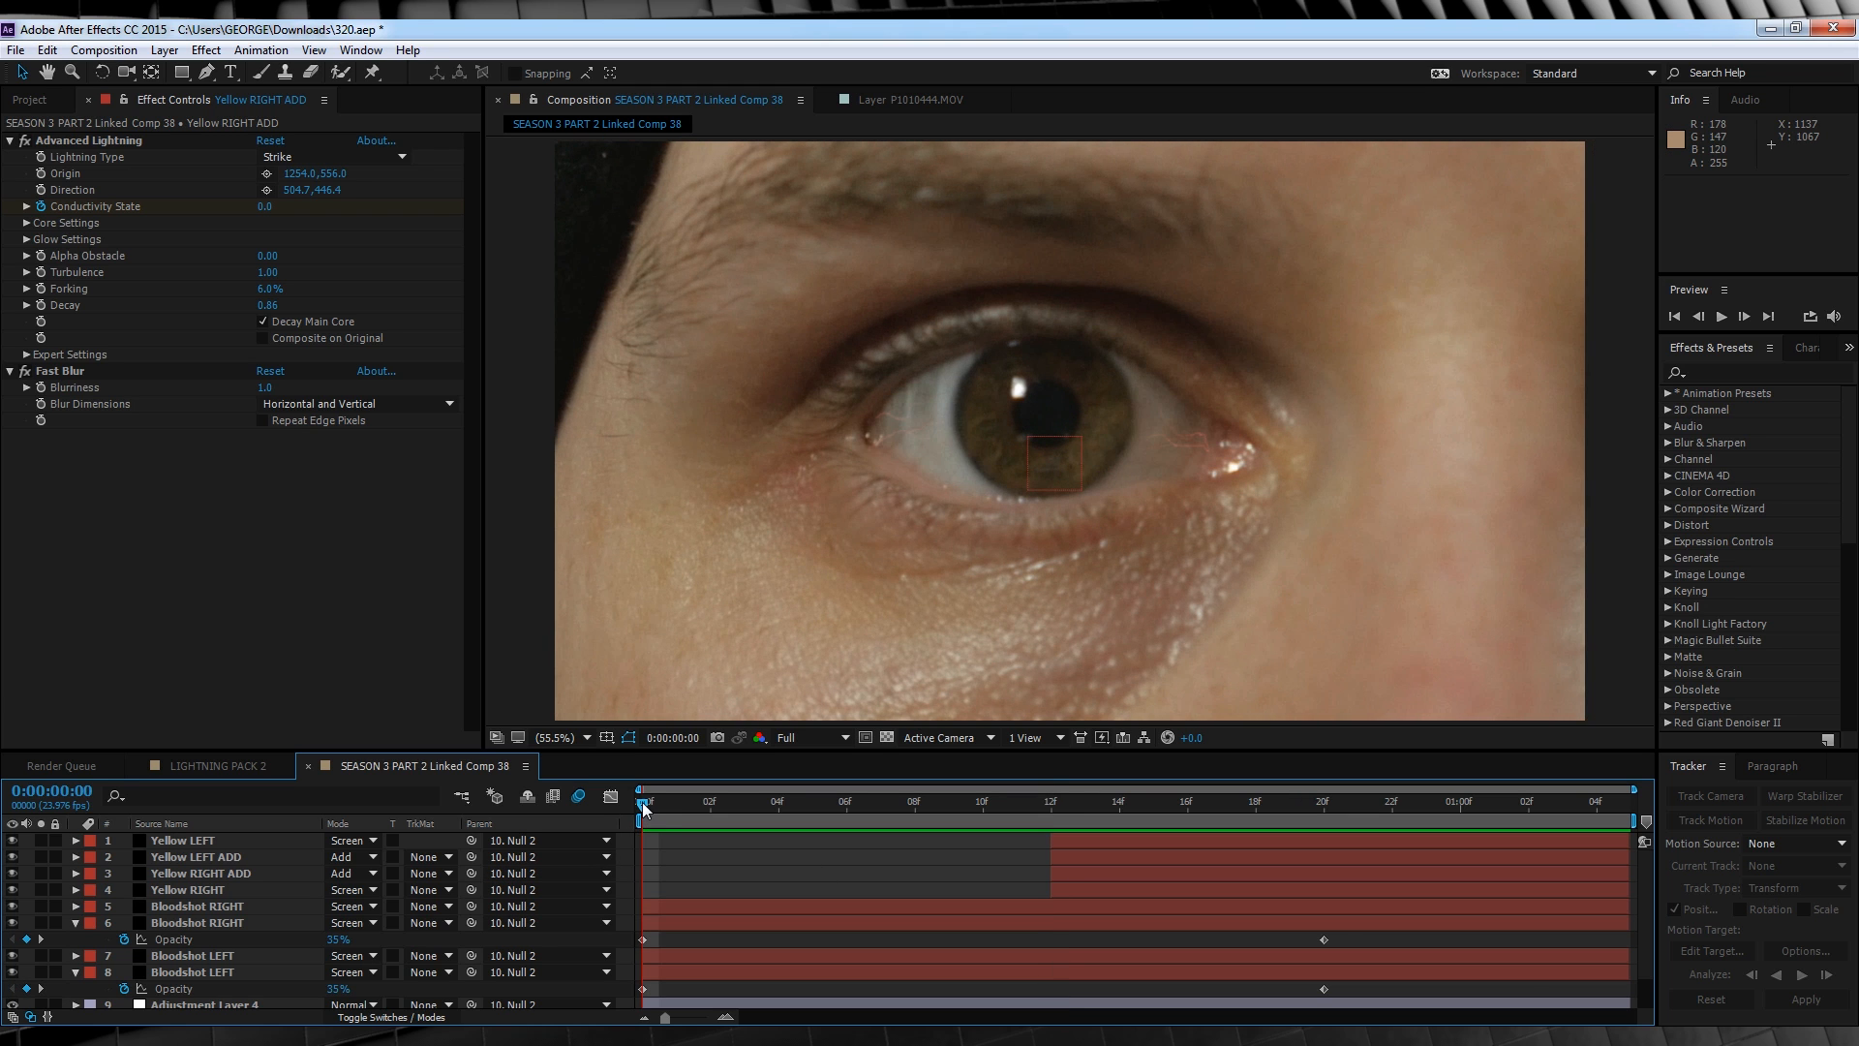
left_click(201, 873)
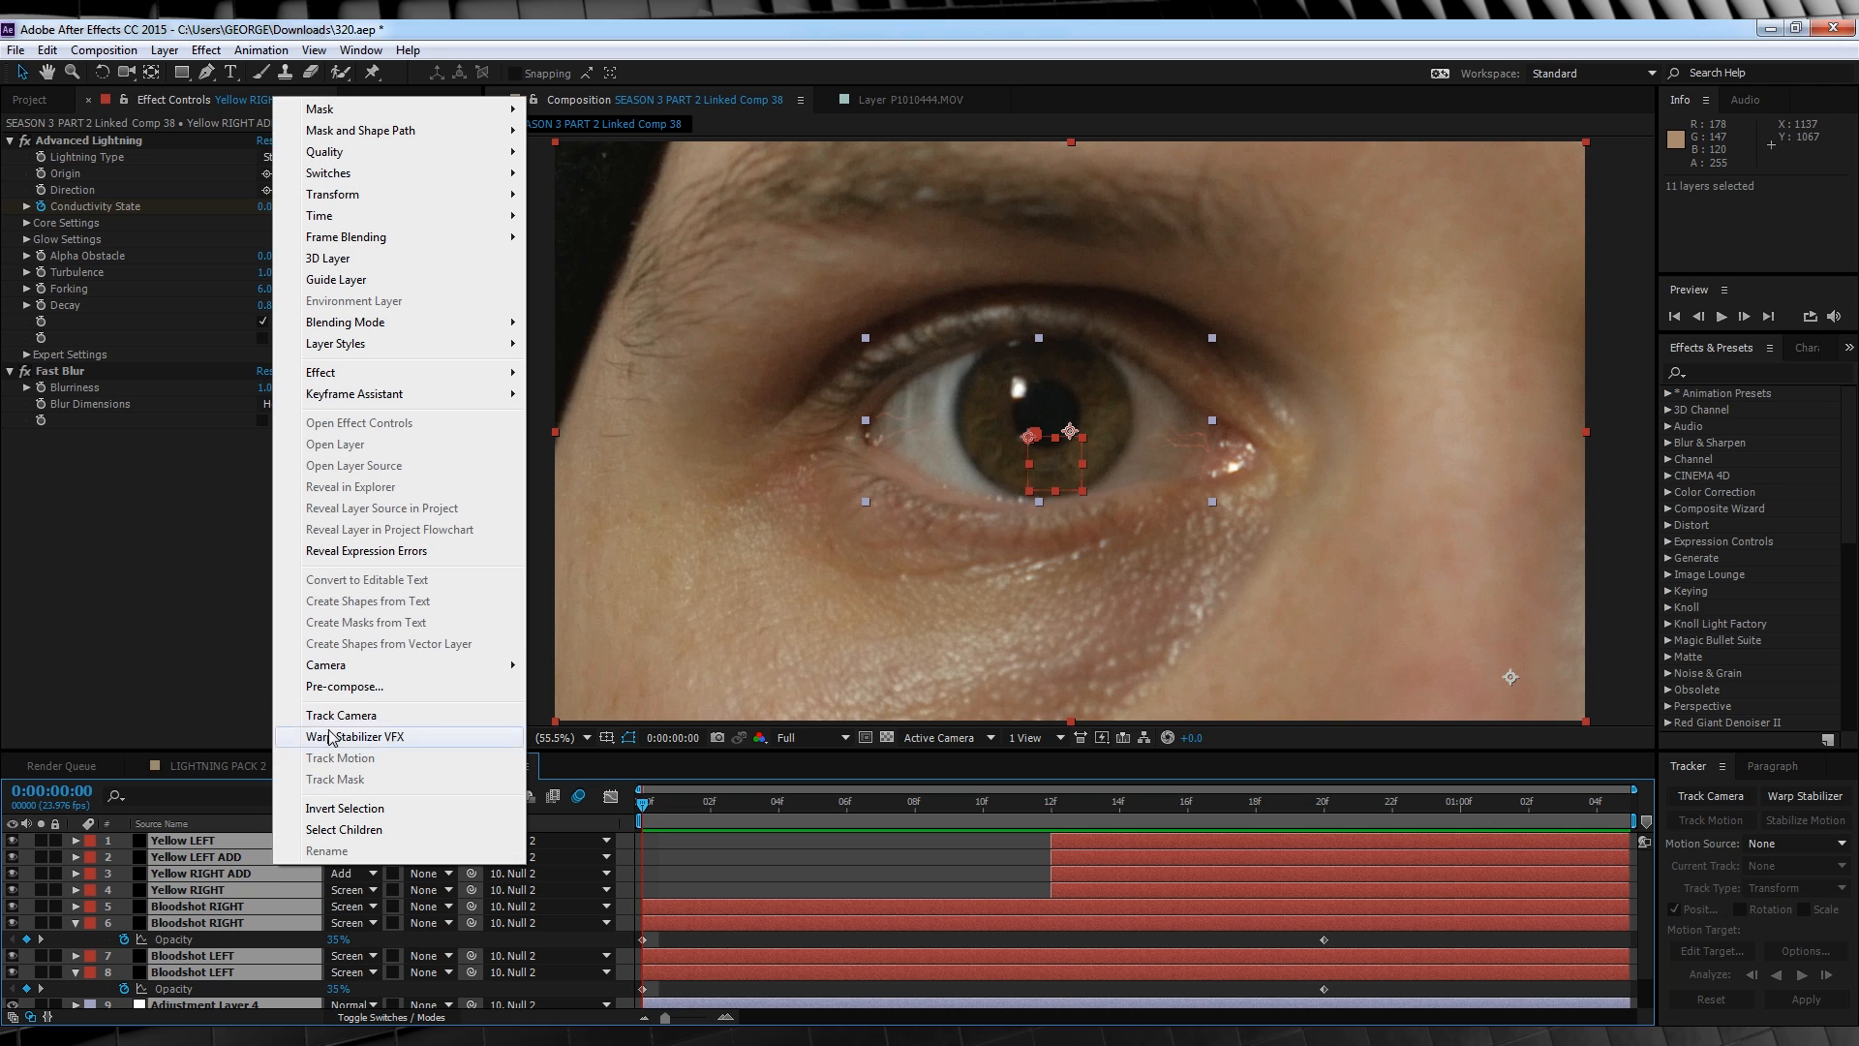
left_click(344, 686)
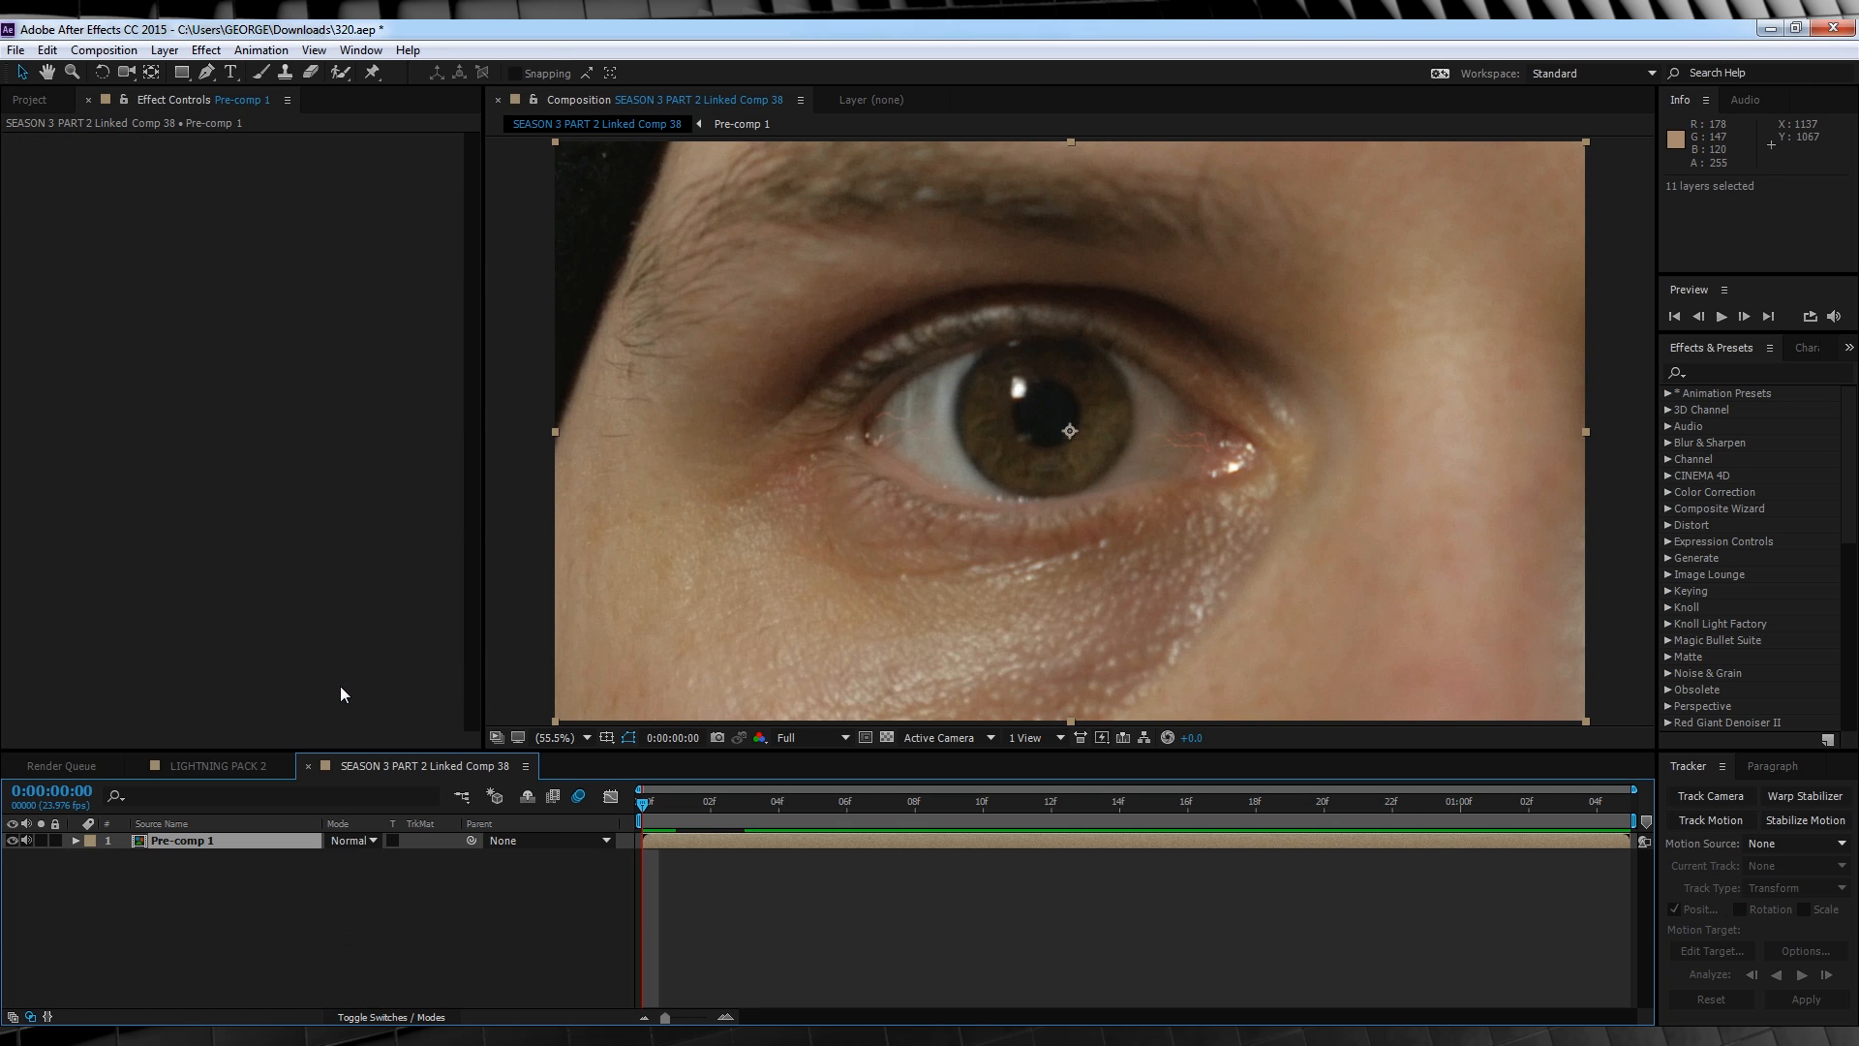
left_click(73, 839)
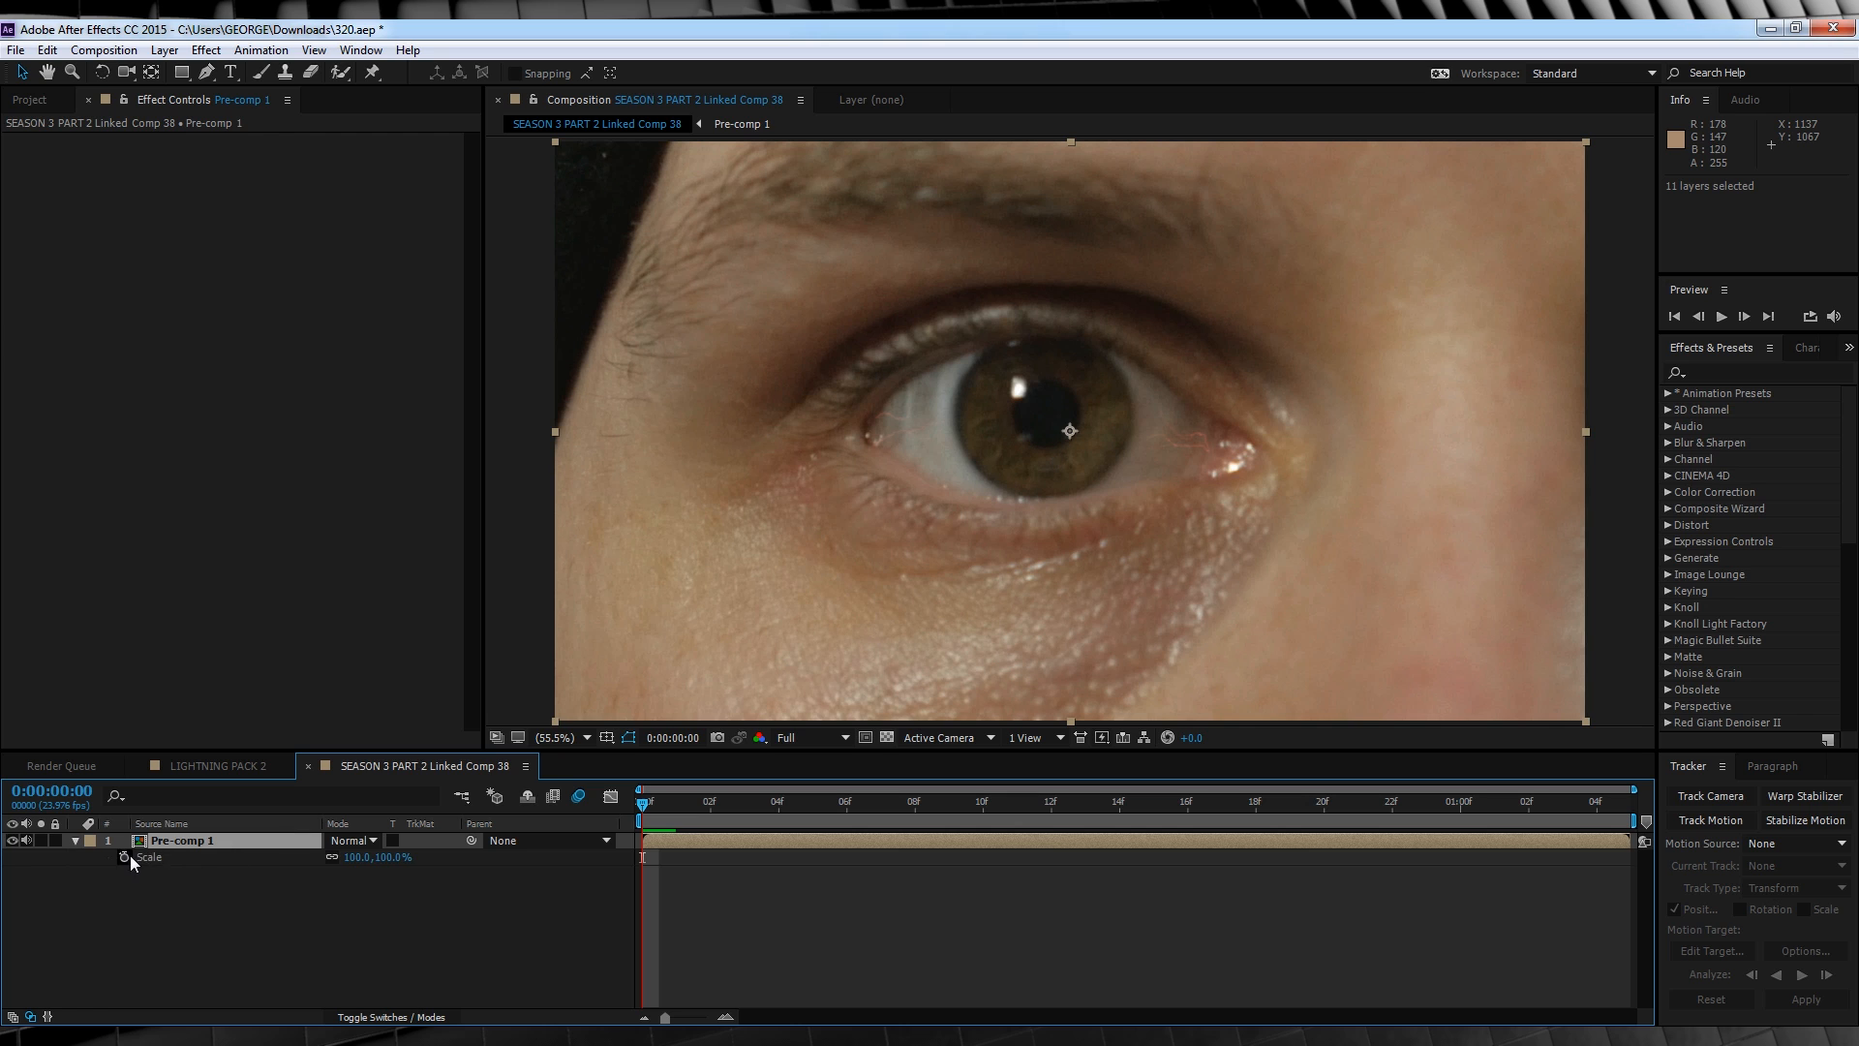
left_click(1631, 802)
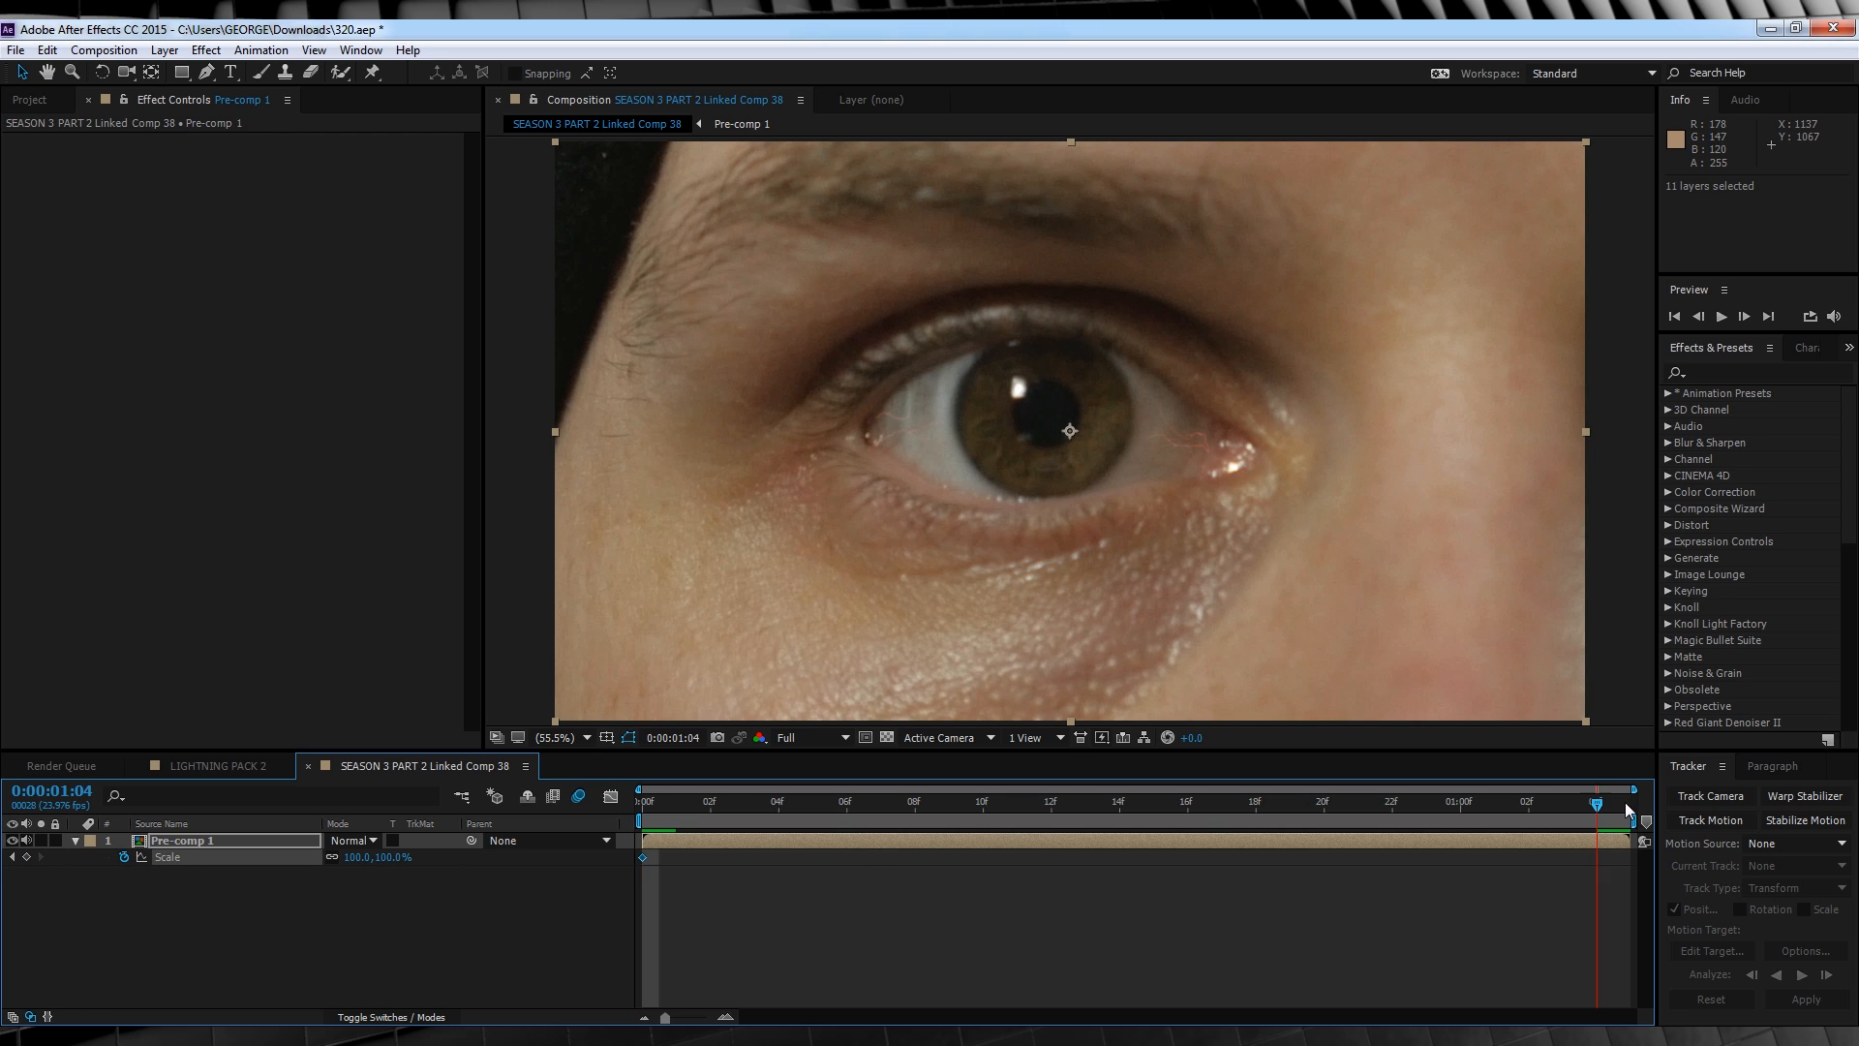